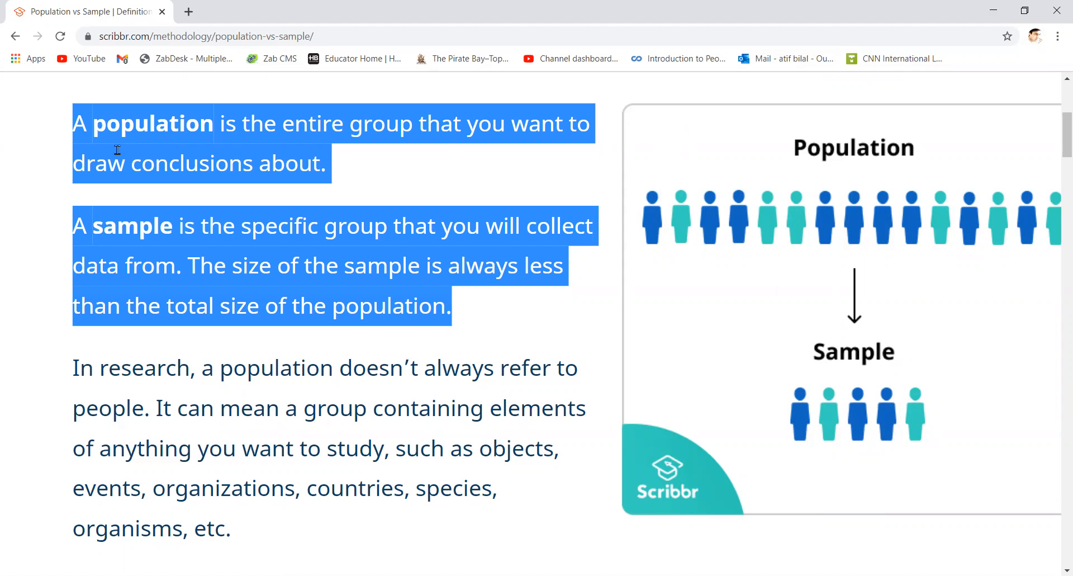
mouse_move(314, 147)
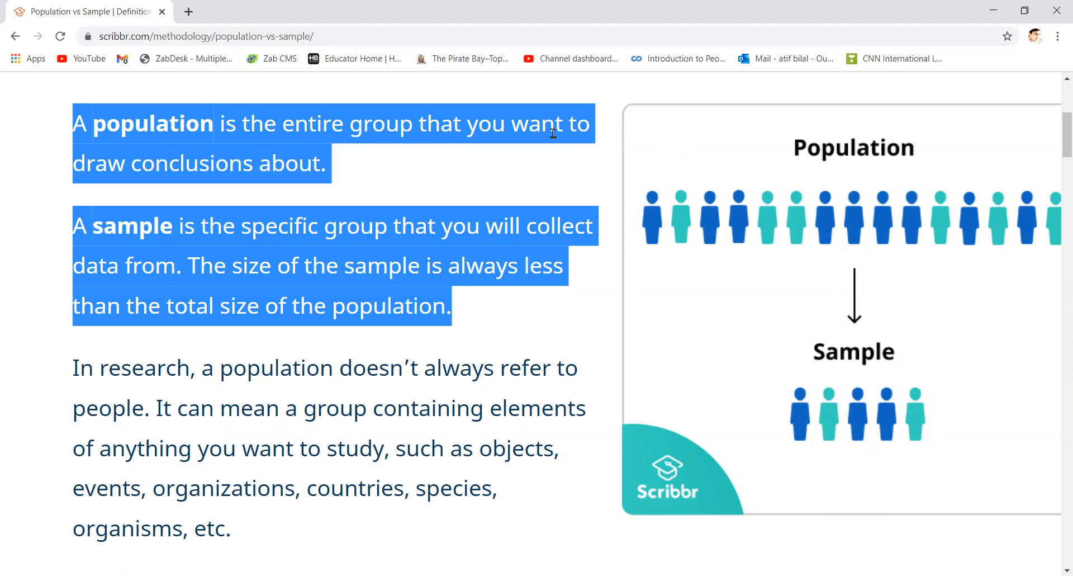
mouse_move(306, 194)
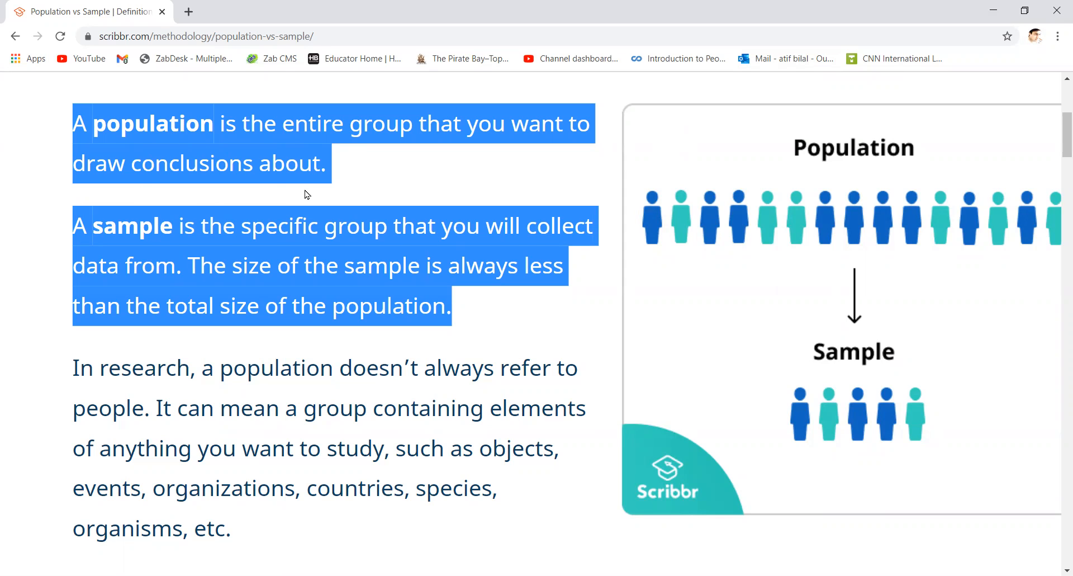
mouse_move(235, 159)
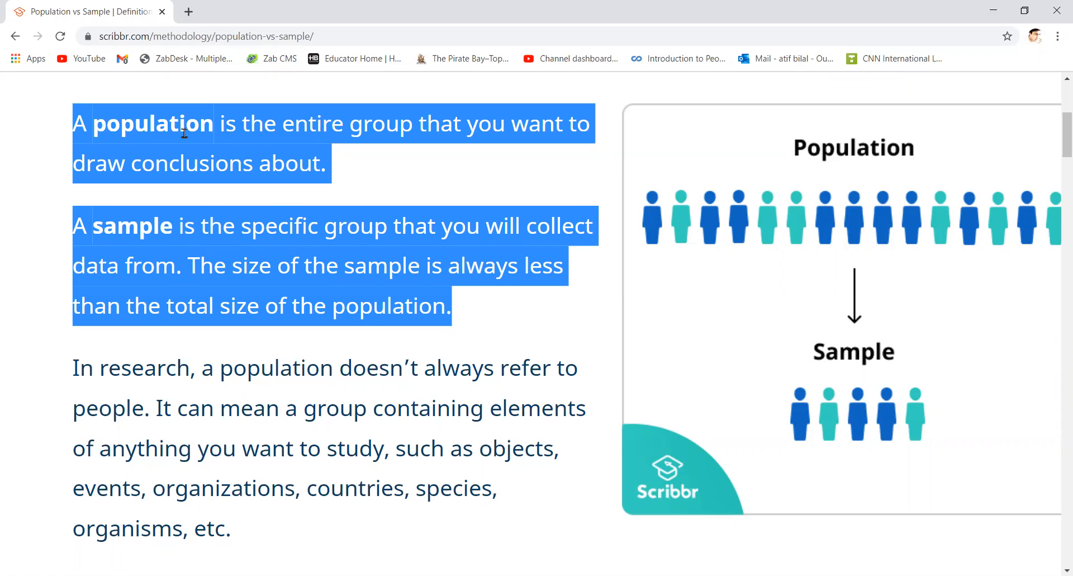
mouse_move(270, 172)
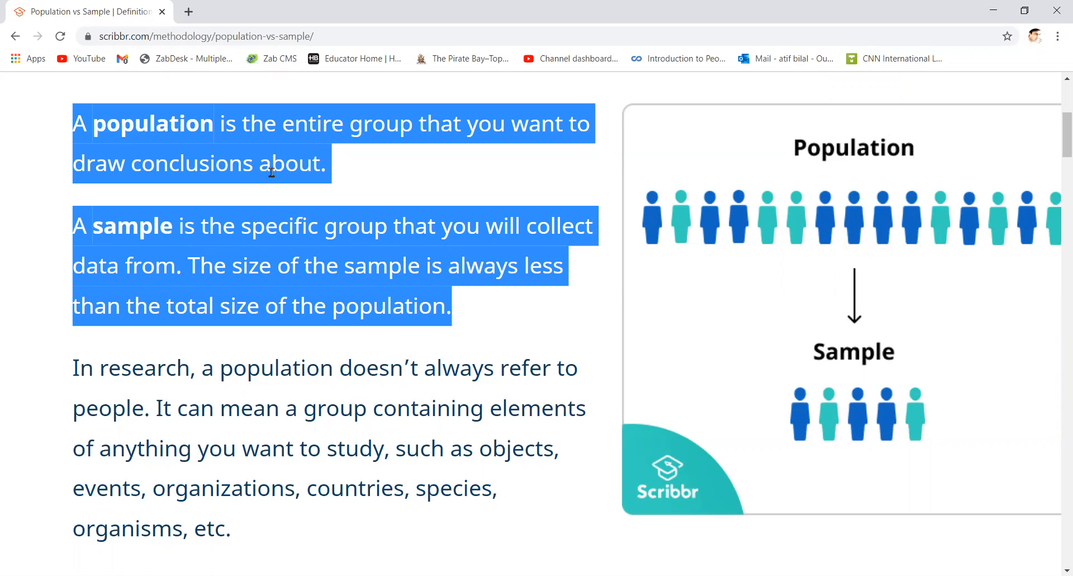
mouse_move(180, 219)
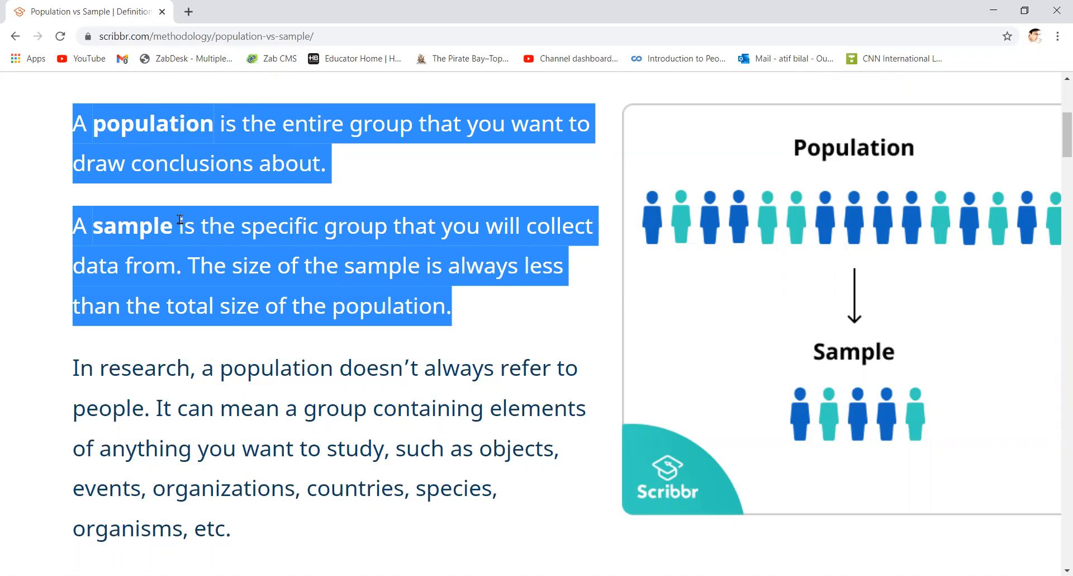
mouse_move(185, 284)
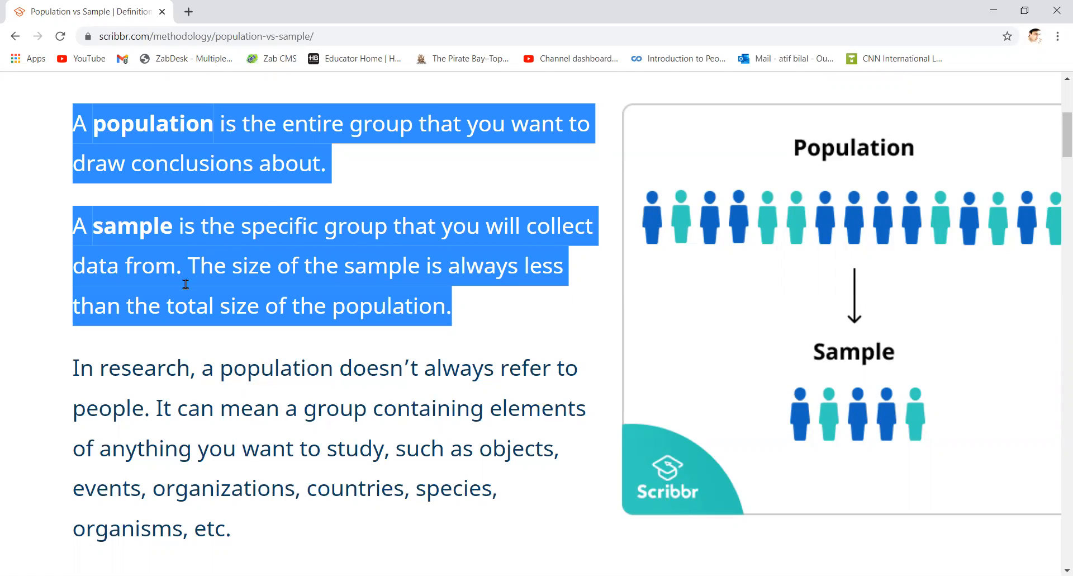
mouse_move(537, 272)
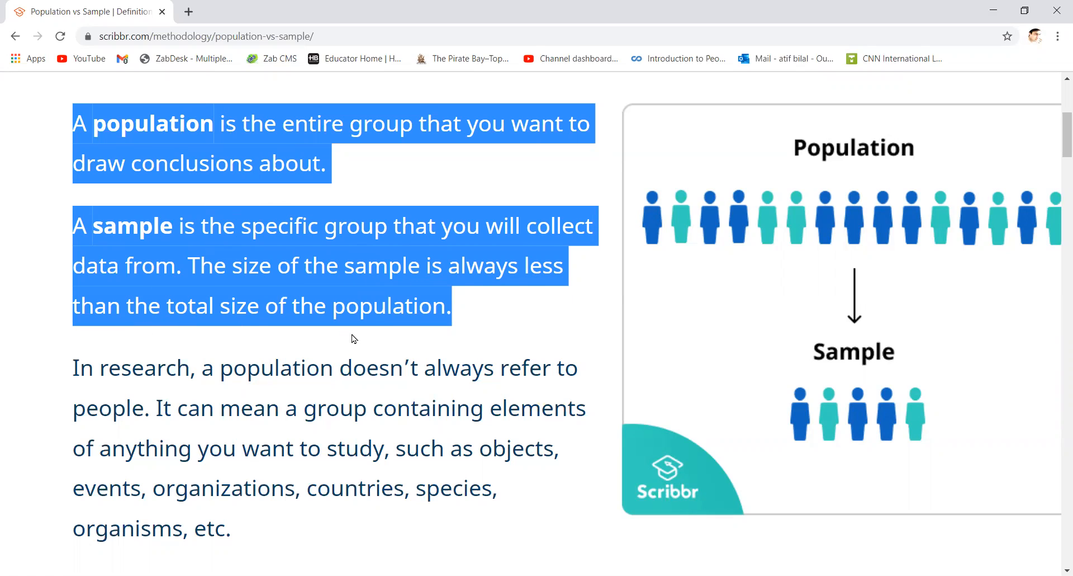
mouse_move(692, 235)
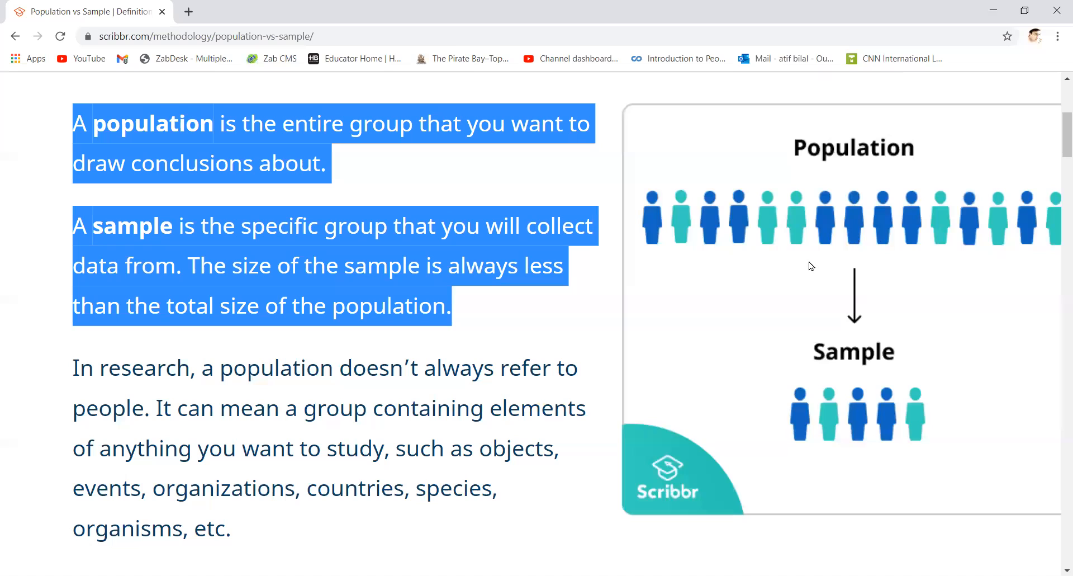
mouse_move(848, 257)
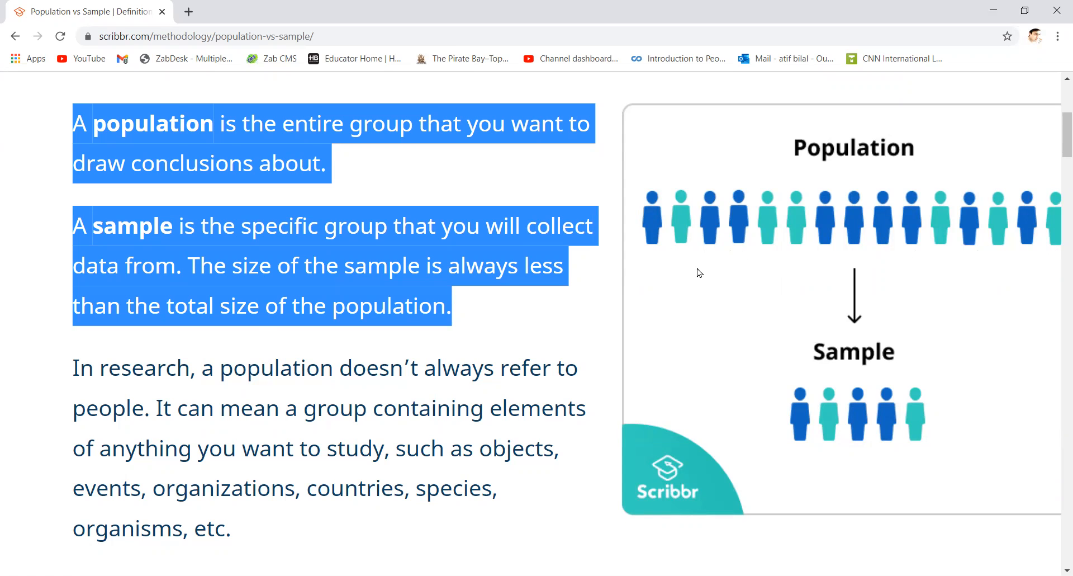
mouse_move(903, 259)
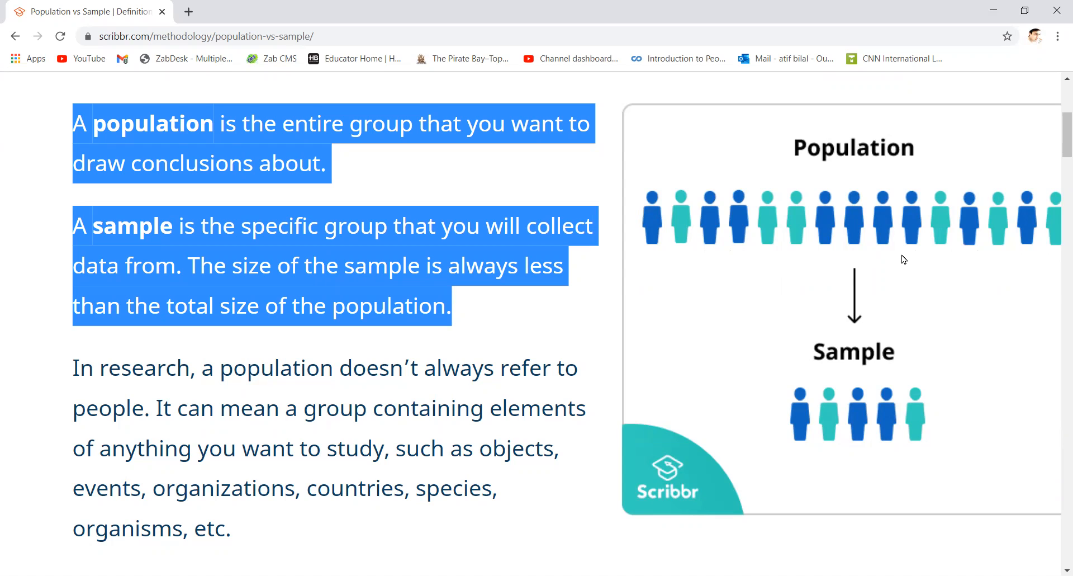
mouse_move(791, 231)
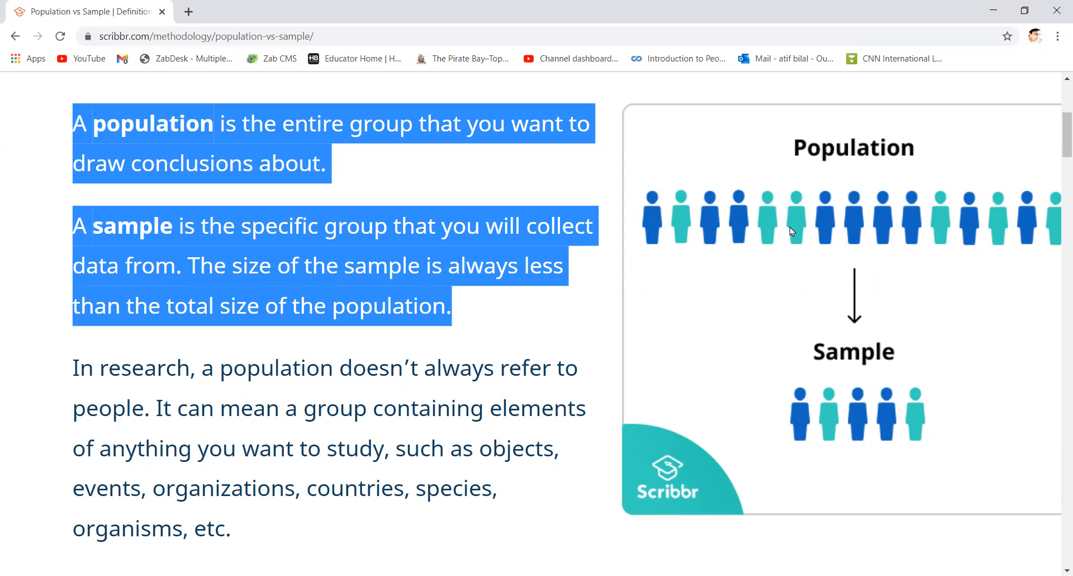
mouse_move(896, 397)
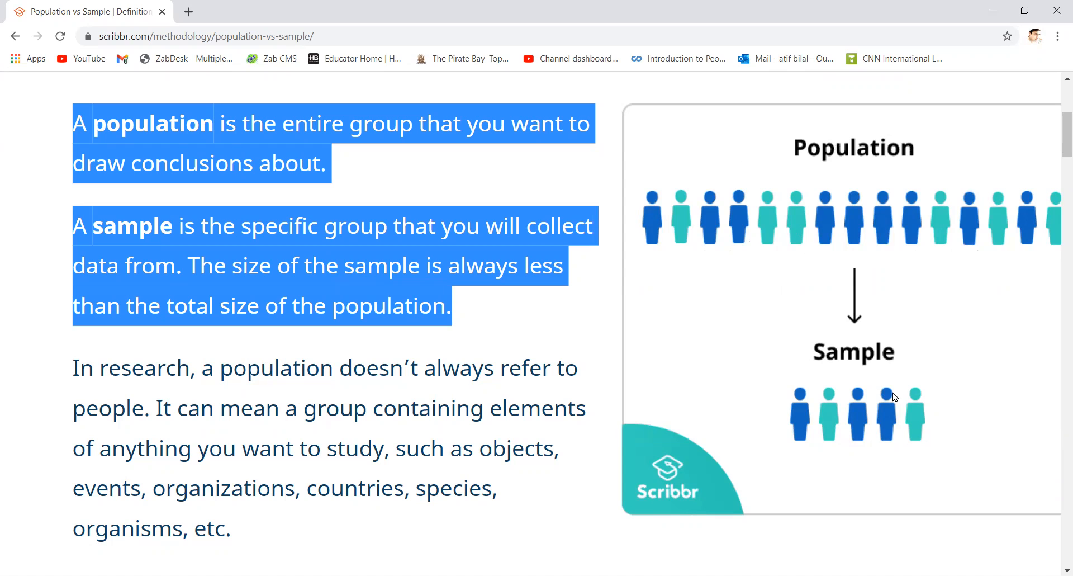
mouse_move(914, 235)
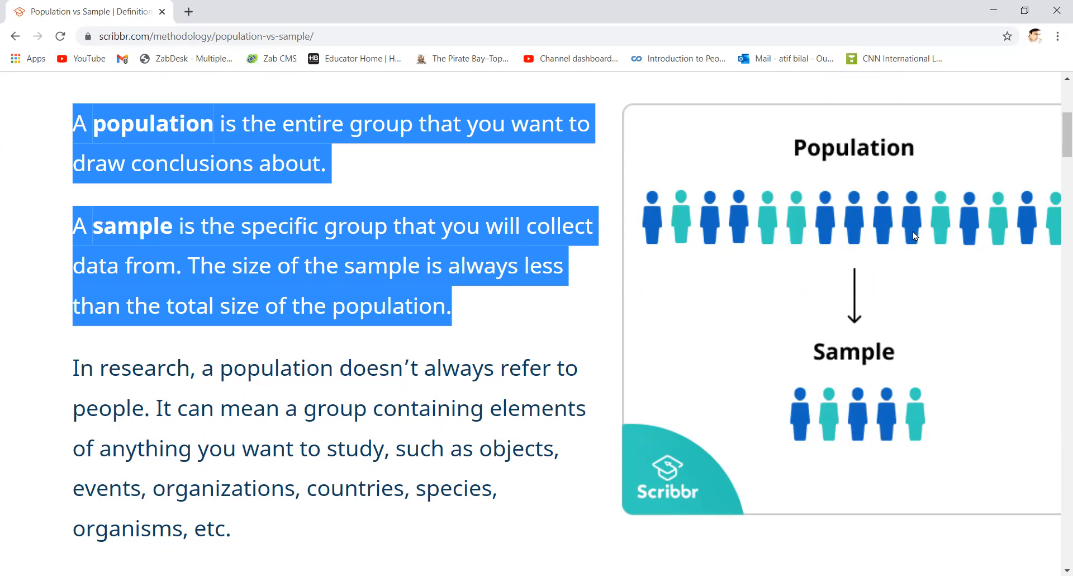
mouse_move(808, 463)
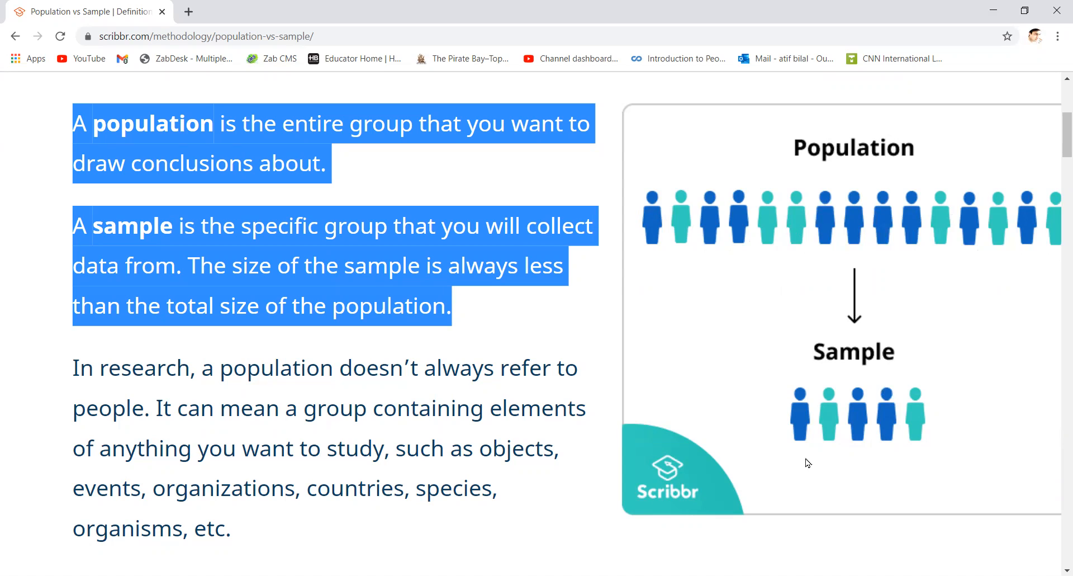
mouse_move(863, 233)
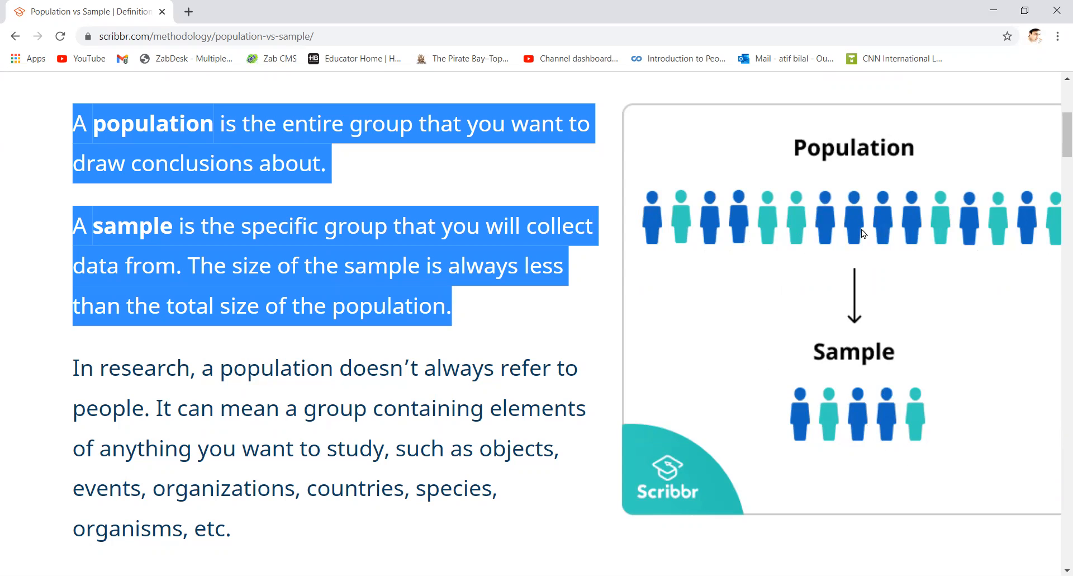
mouse_move(865, 419)
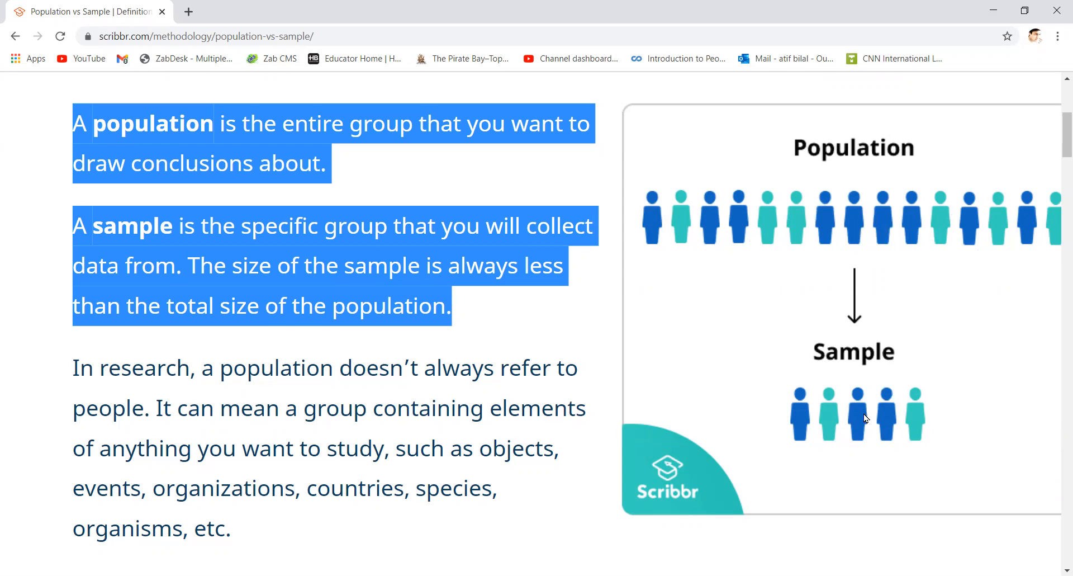
mouse_move(763, 347)
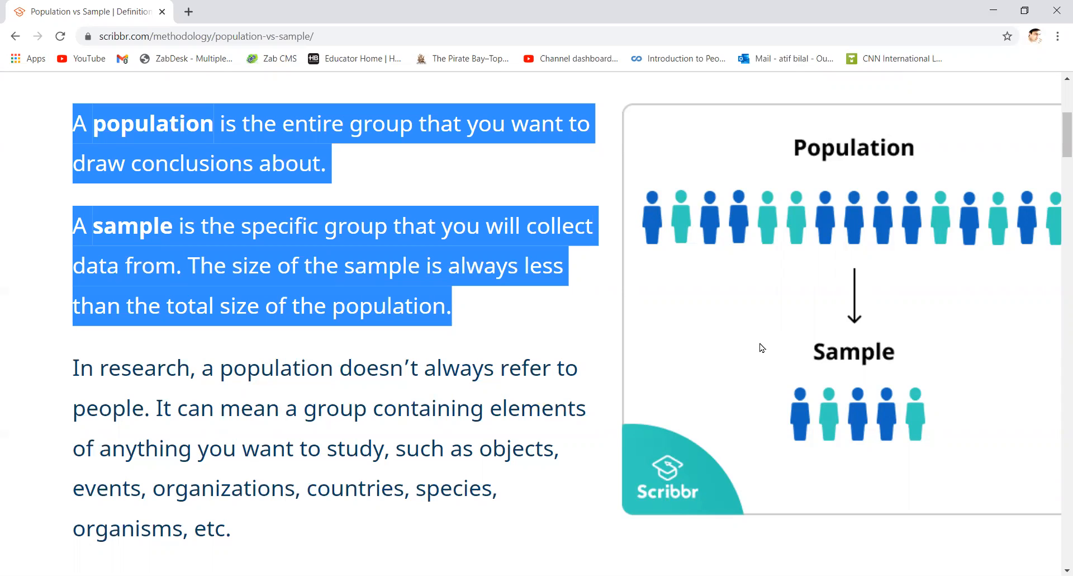
mouse_move(903, 363)
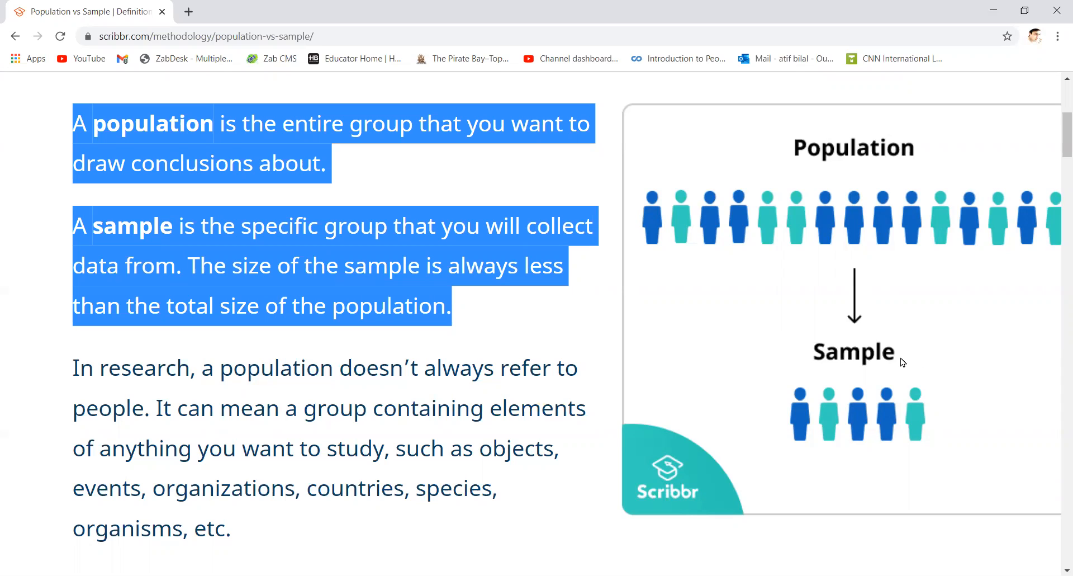
mouse_move(827, 363)
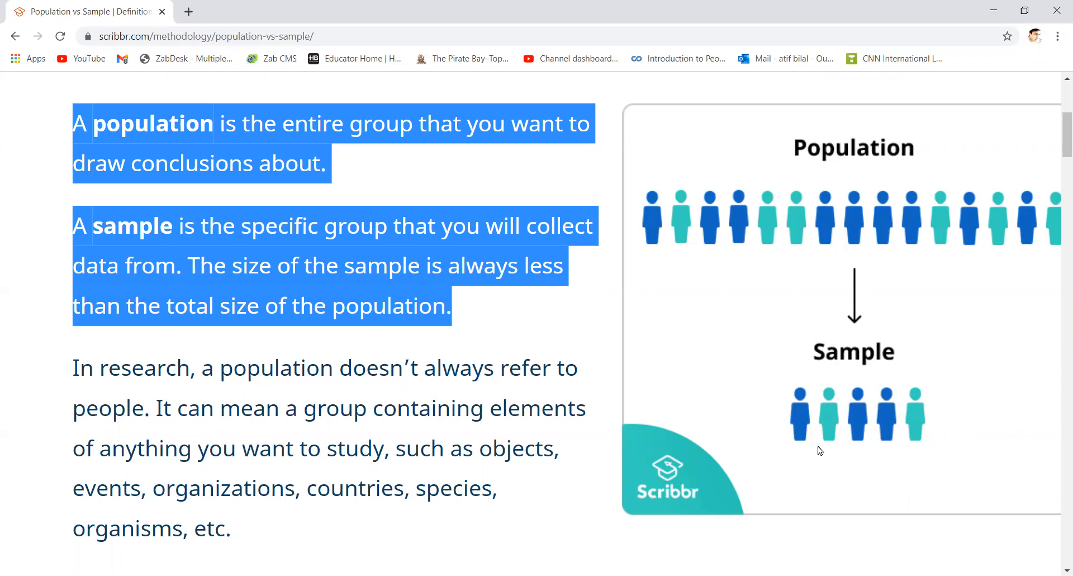
mouse_move(779, 237)
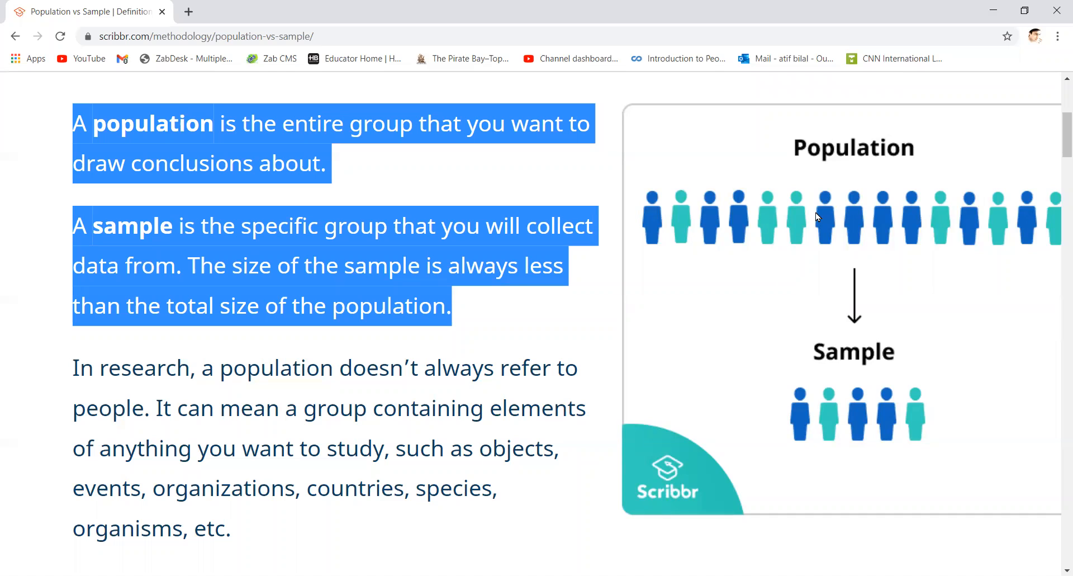
mouse_move(777, 450)
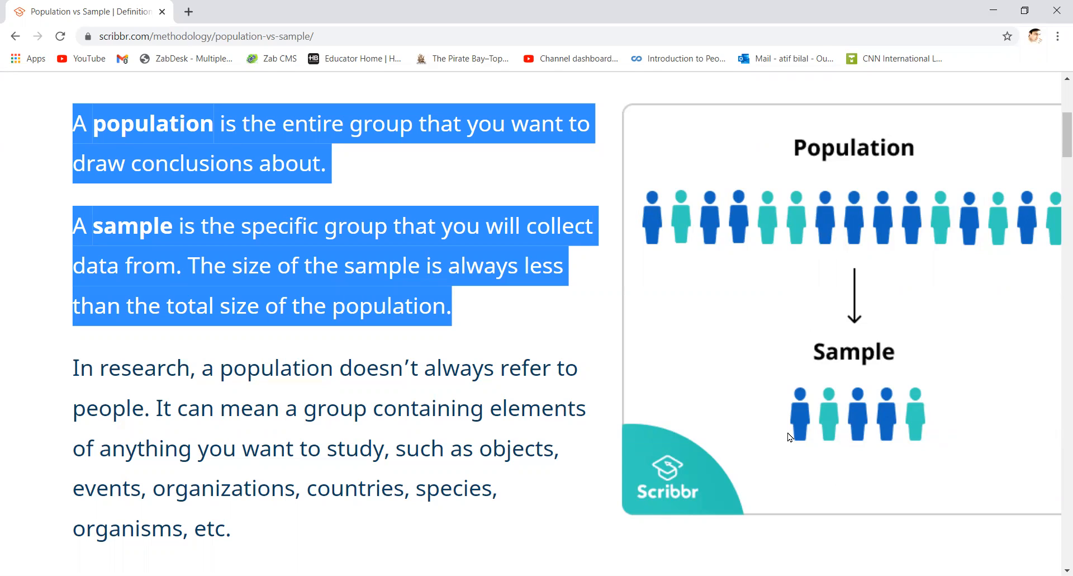
mouse_move(461, 285)
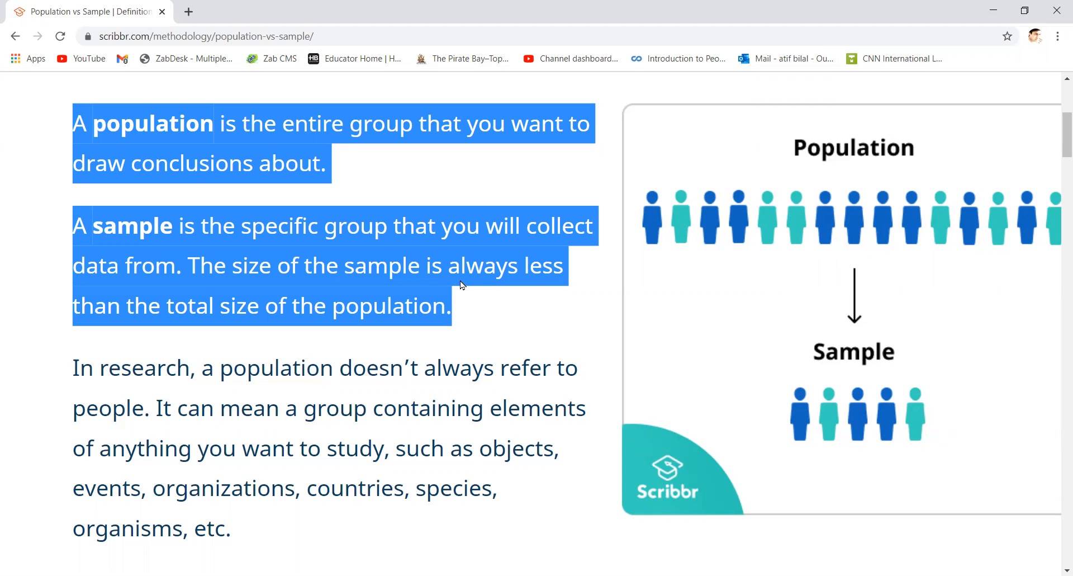
- Search Google for "online sample calculator"
left_click(206, 36)
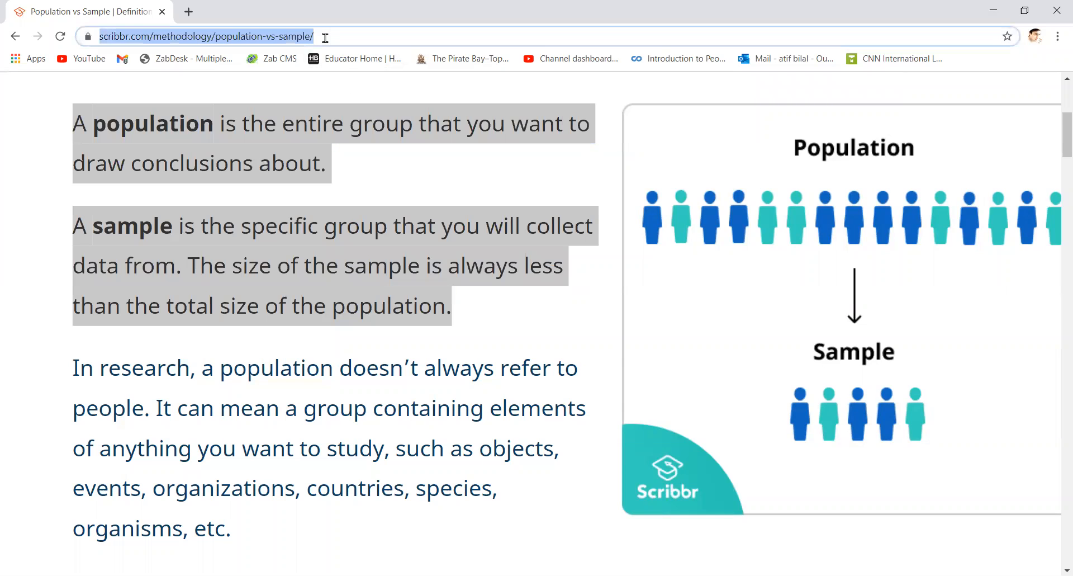
type("online sample calculator")
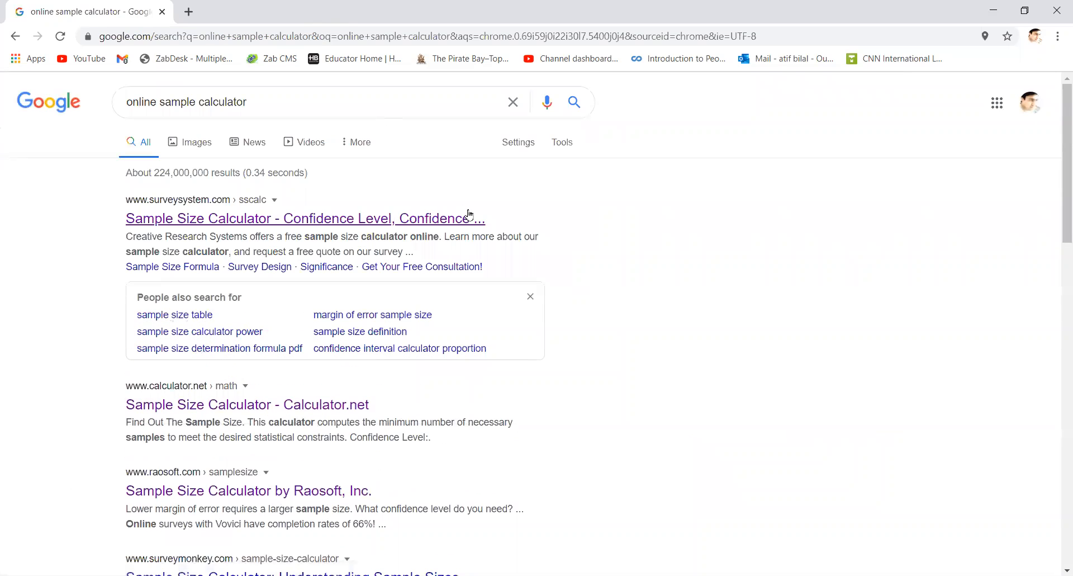
left_click(305, 219)
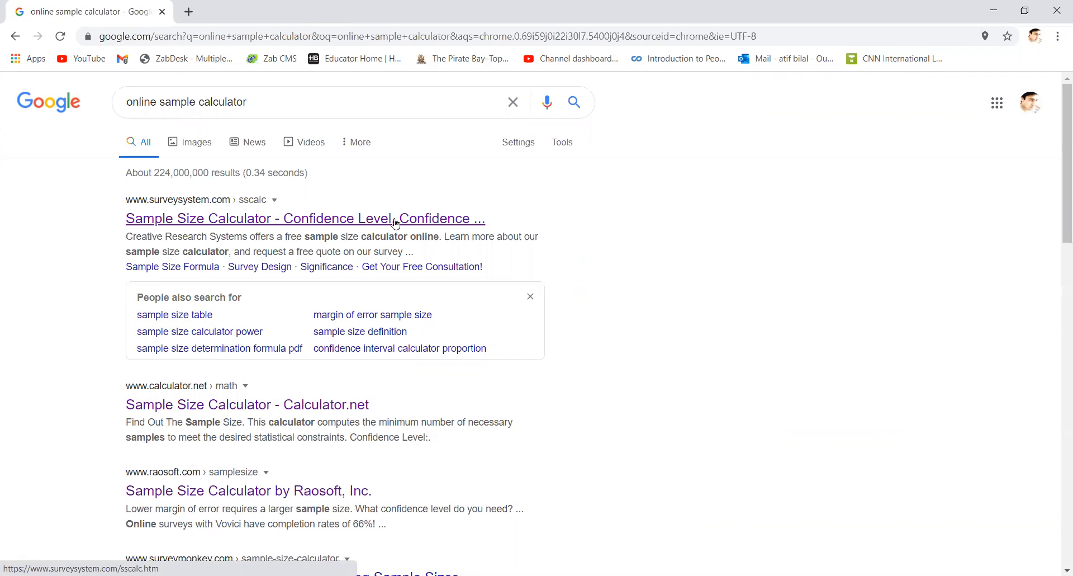
- Open the surveysystem.com Sample Size Calculator and scroll to the Determine Sample Size form
left_click(305, 218)
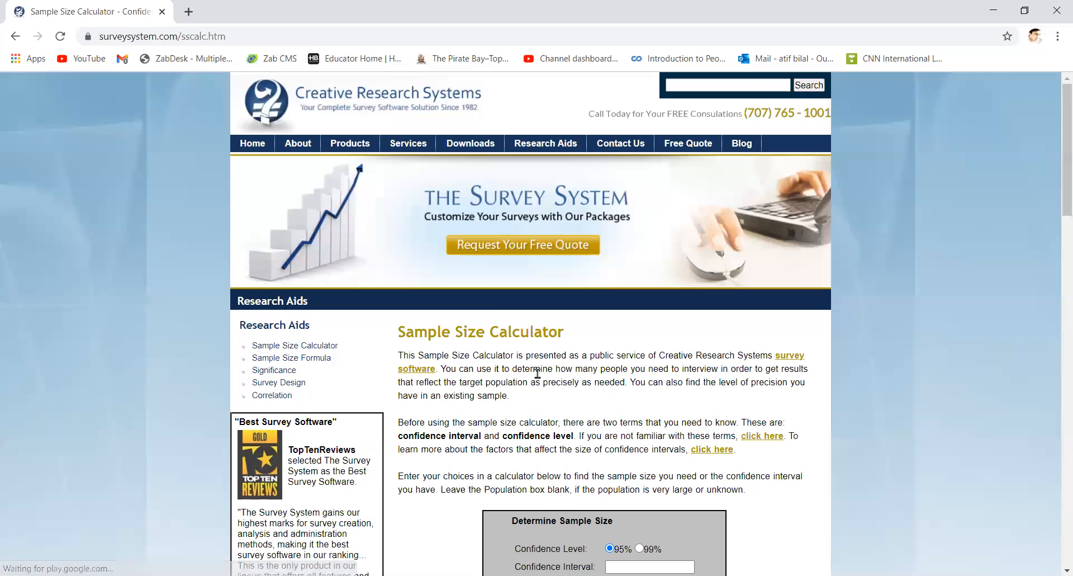
scroll("down", 3)
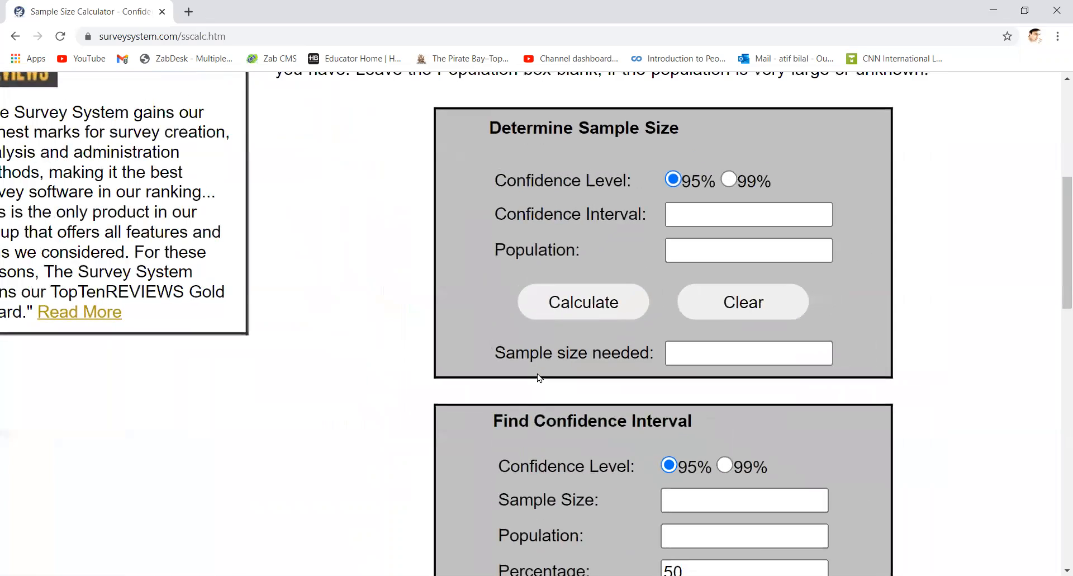
scroll("right", 3)
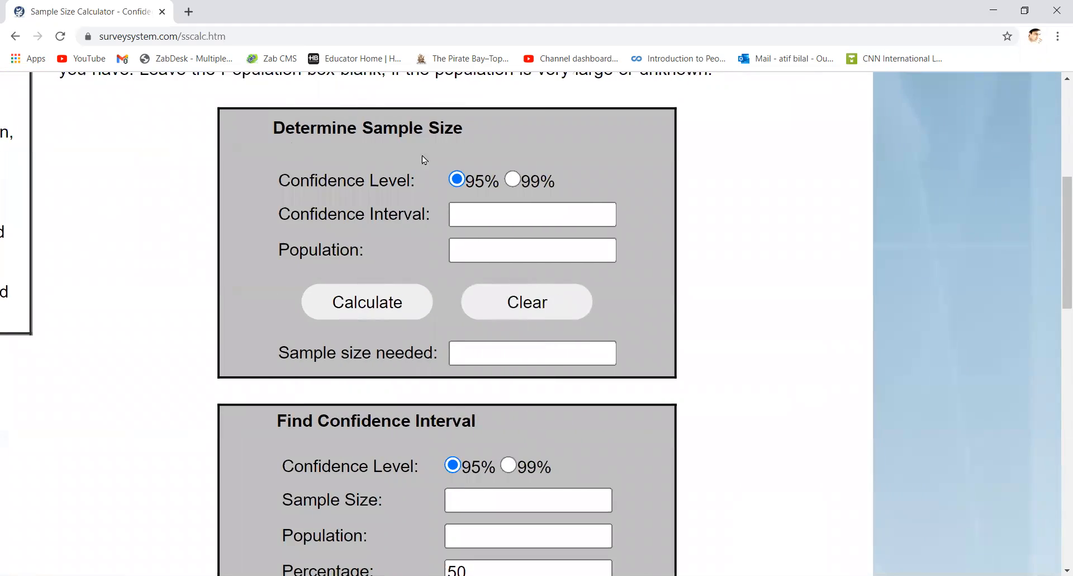
mouse_move(472, 157)
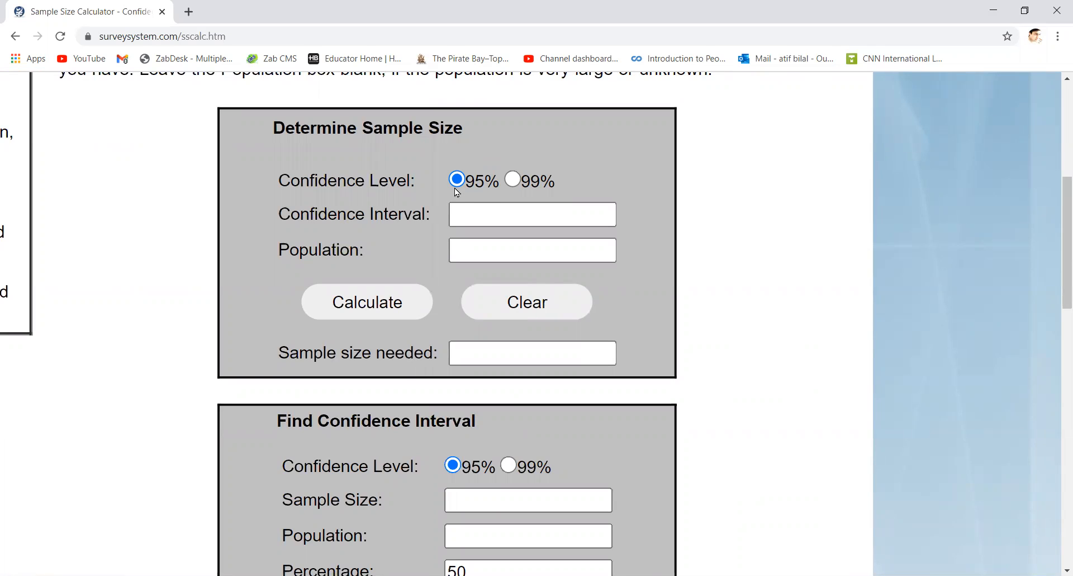
mouse_move(472, 195)
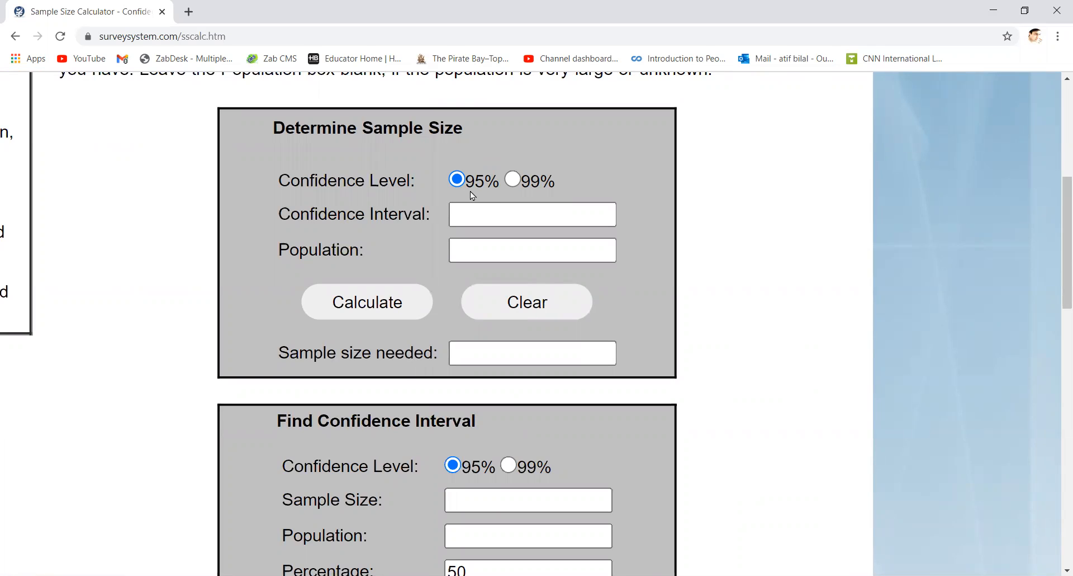
- Keep 95% confidence and enter confidence interval 5 and population 200
left_click(532, 213)
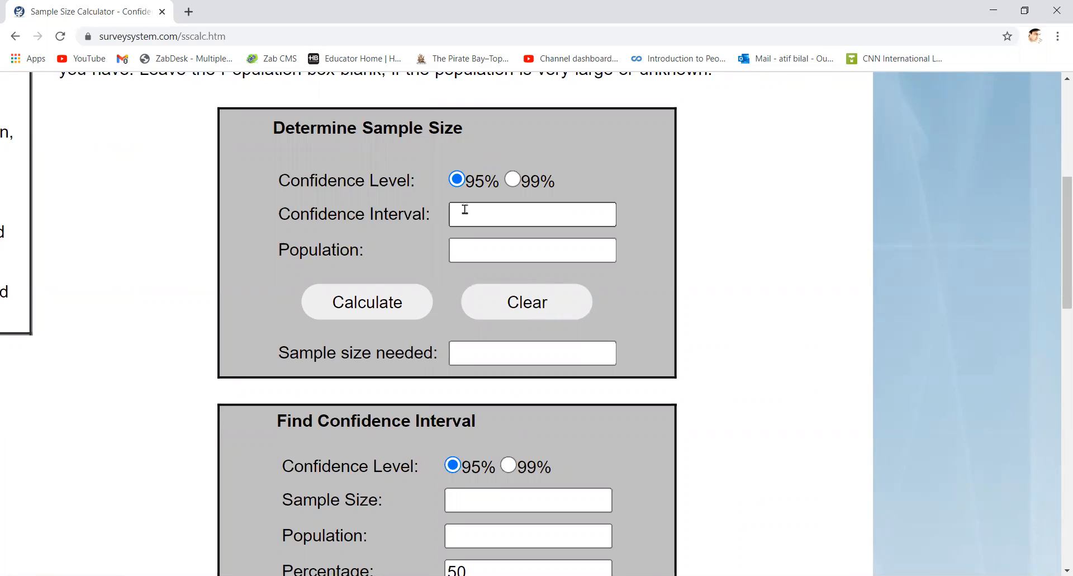
left_click(532, 214)
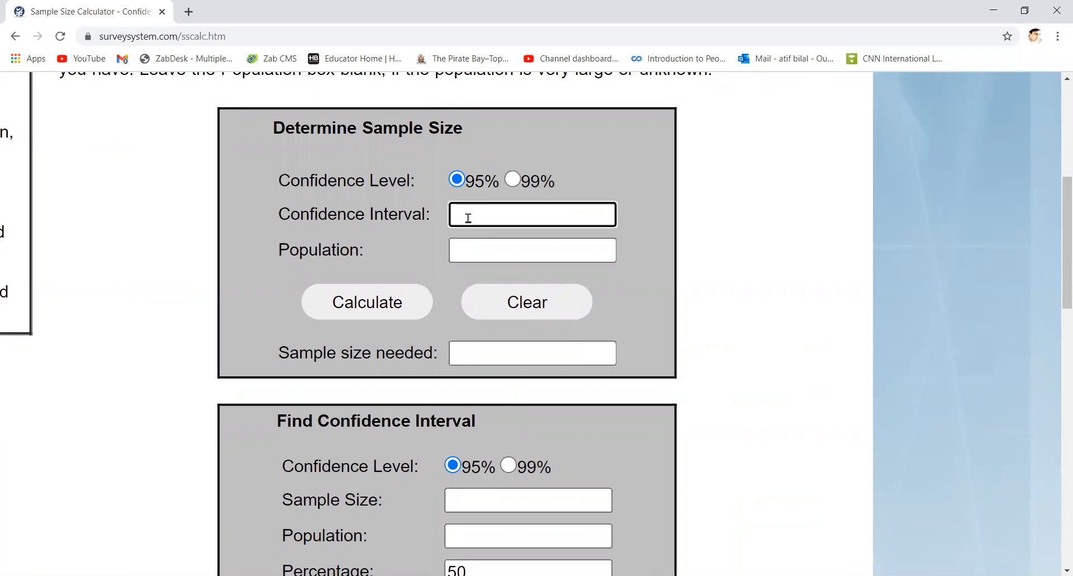
type("5")
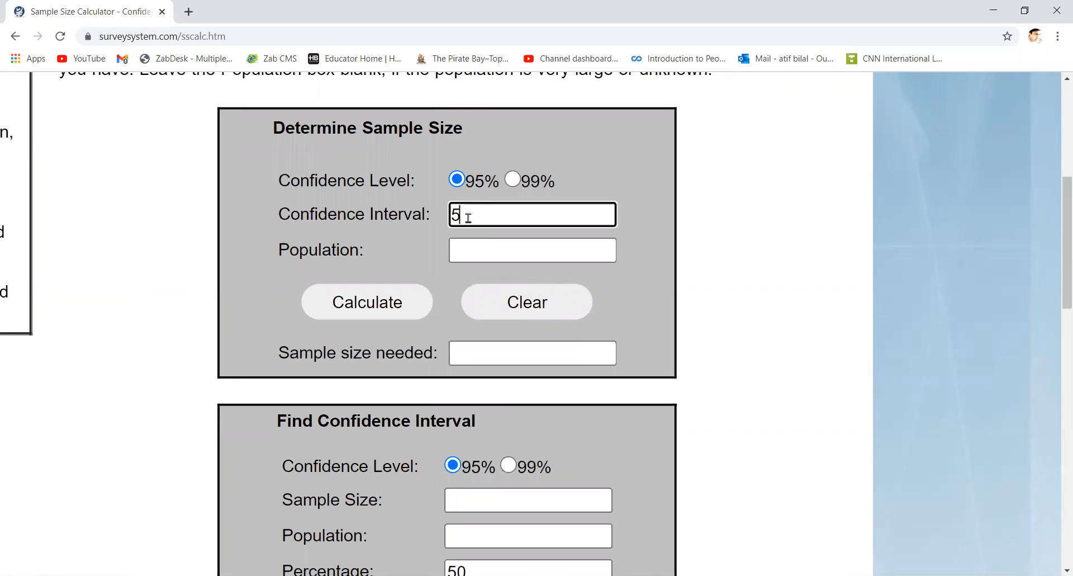
mouse_move(664, 212)
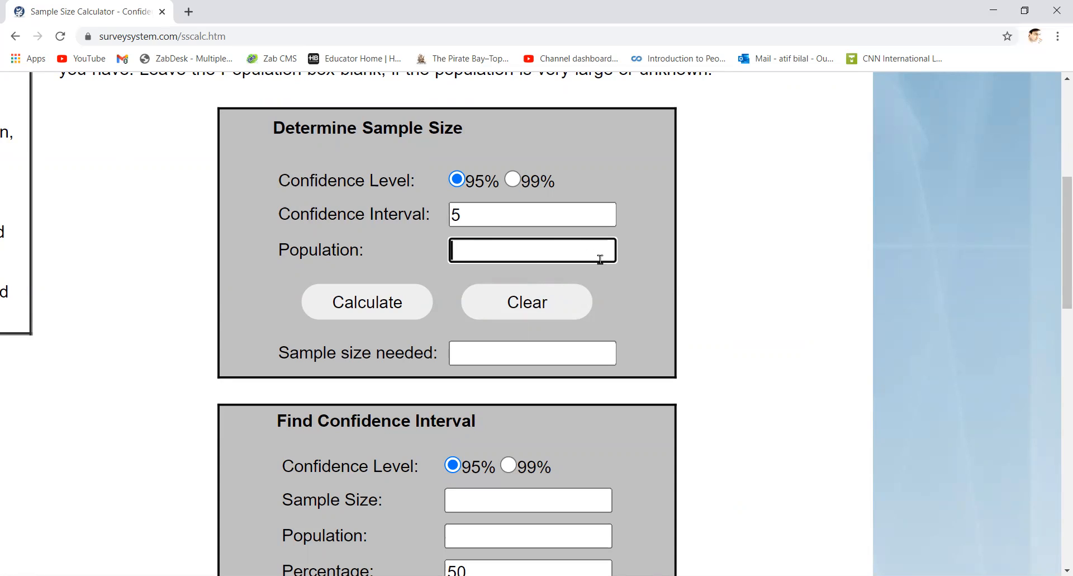
mouse_move(646, 271)
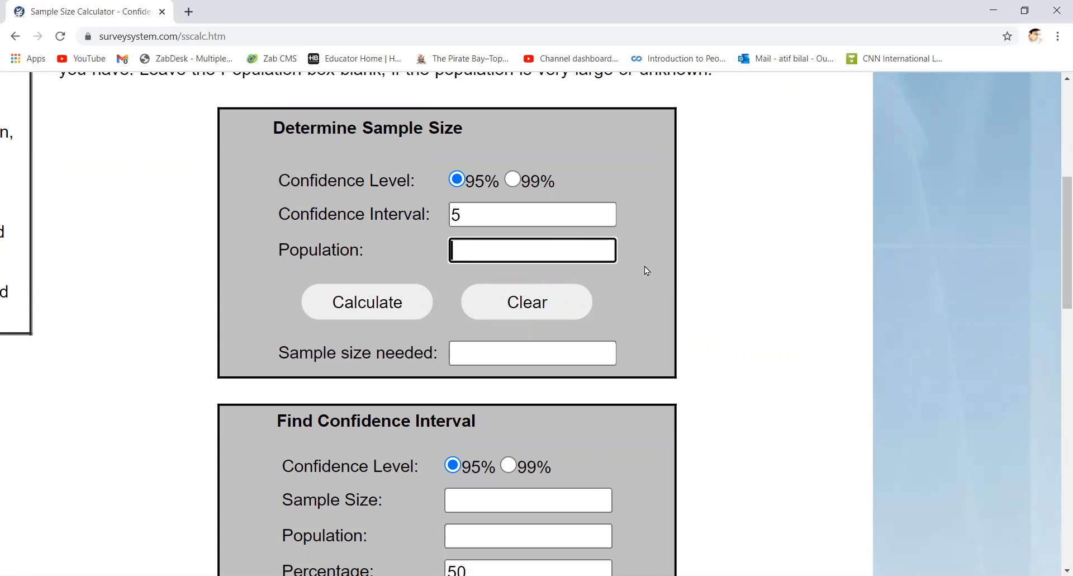
type("200")
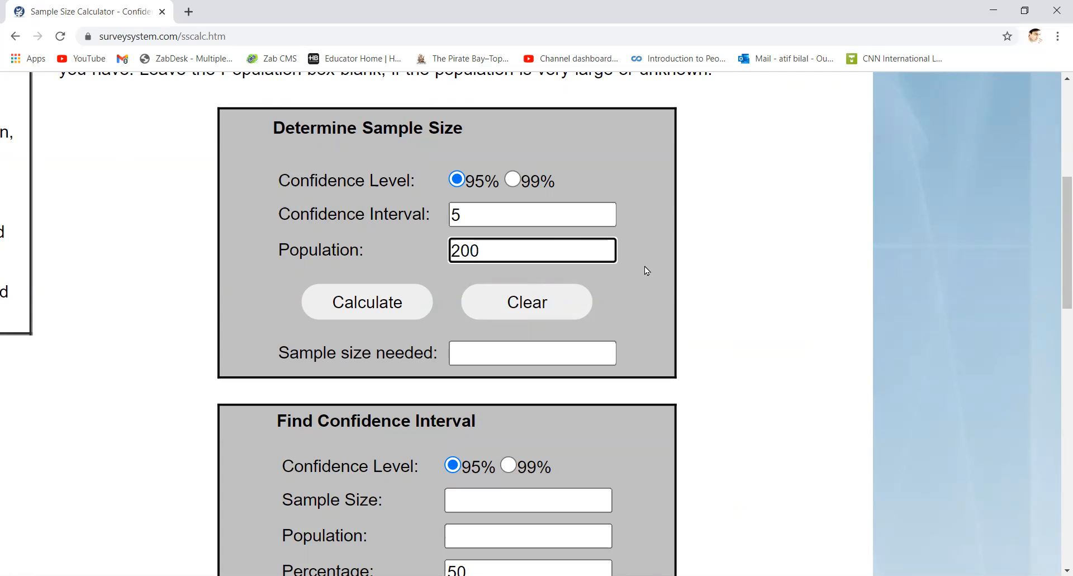
- Calculate sample size 132 for population 200, then 322 for population 2000
left_click(367, 302)
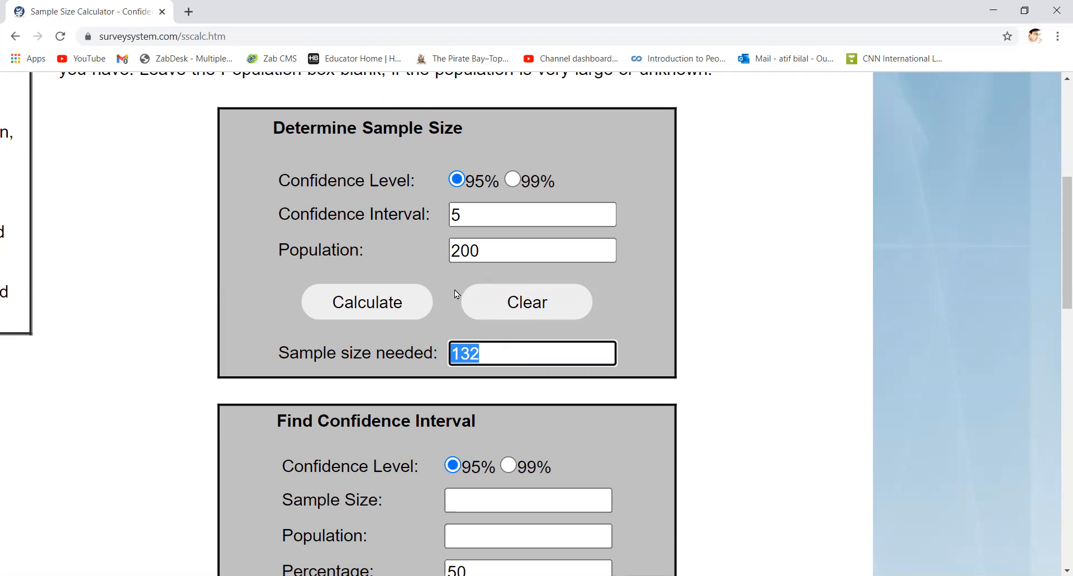
left_click(533, 250)
type("0")
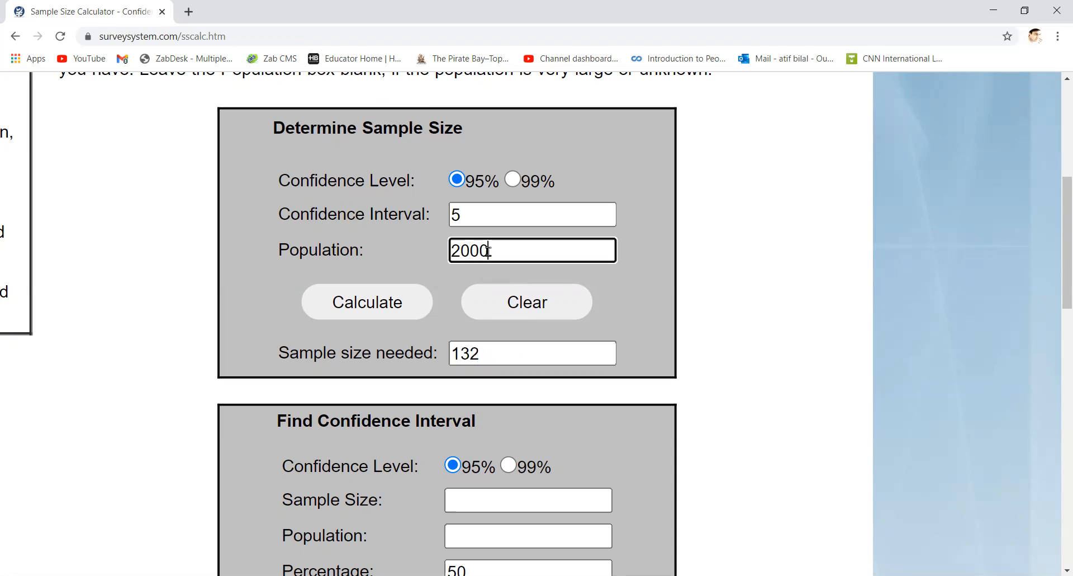
left_click(367, 302)
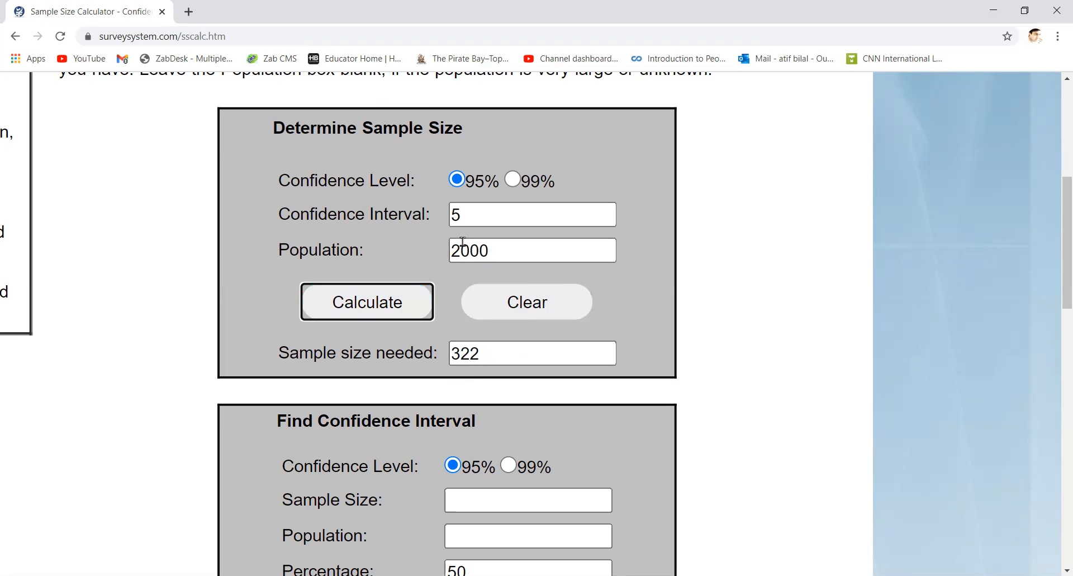
mouse_move(470, 272)
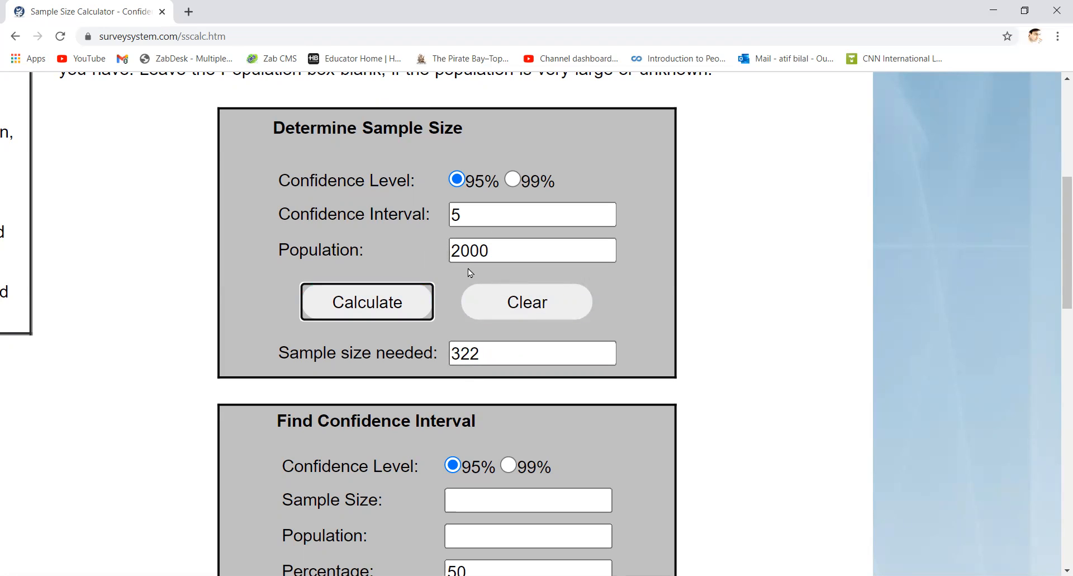
mouse_move(481, 375)
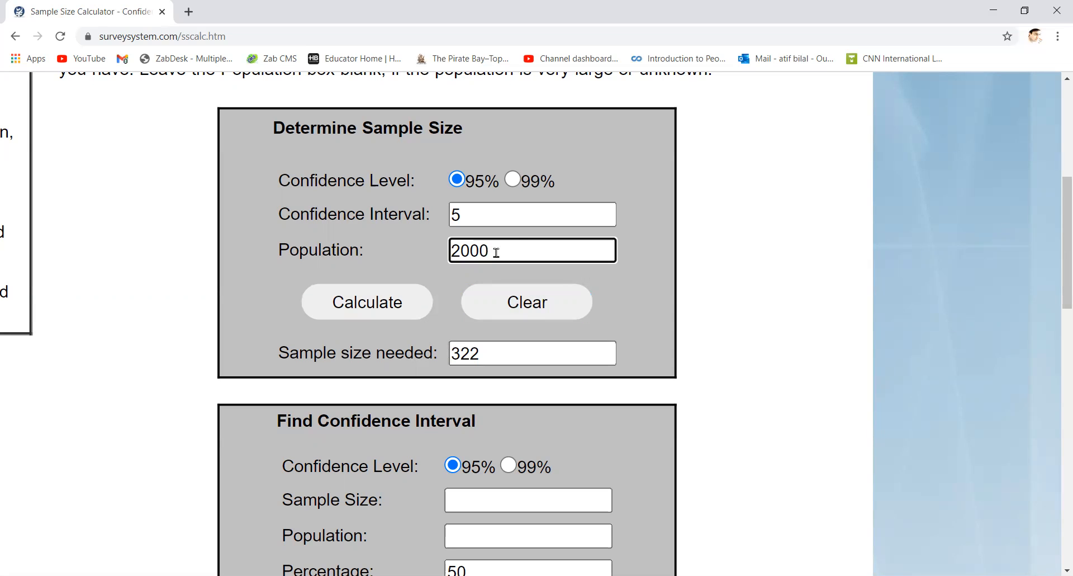
- Recalculate for populations 20,000 (377), 20 million and 20 trillion (both 384)
left_click(367, 302)
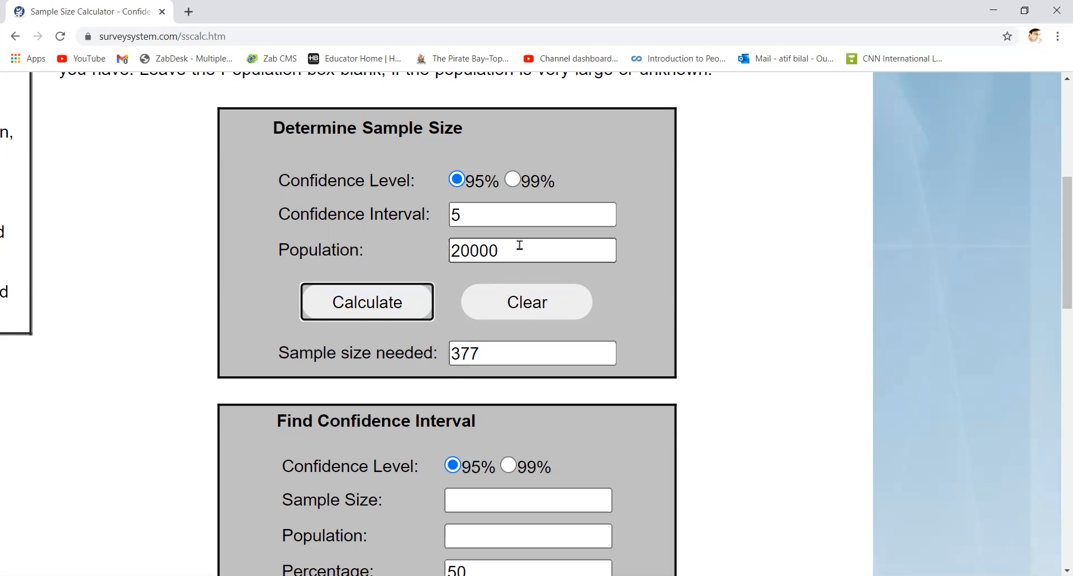
left_click(533, 250)
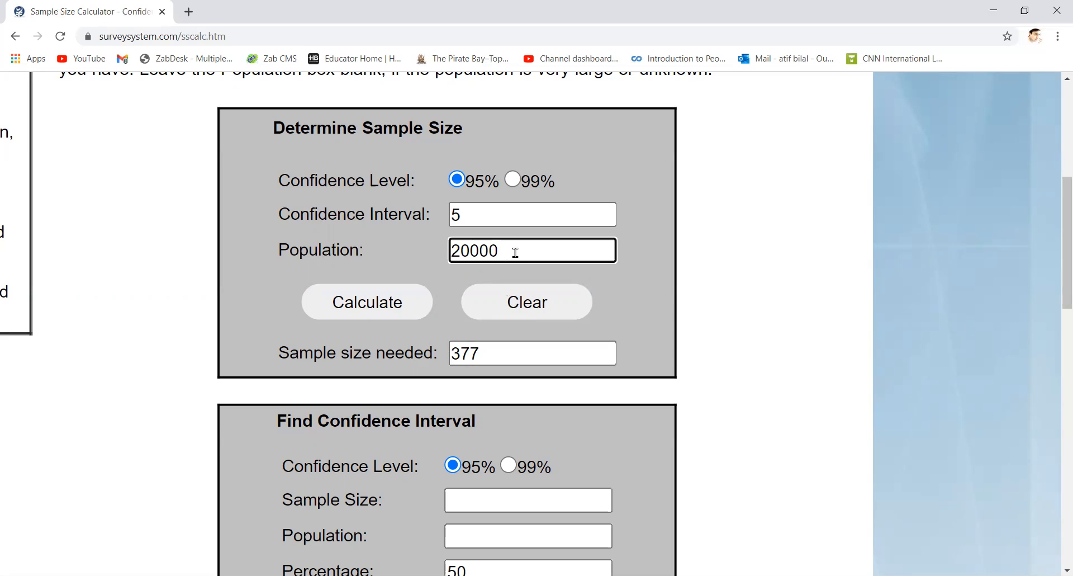
left_click(367, 302)
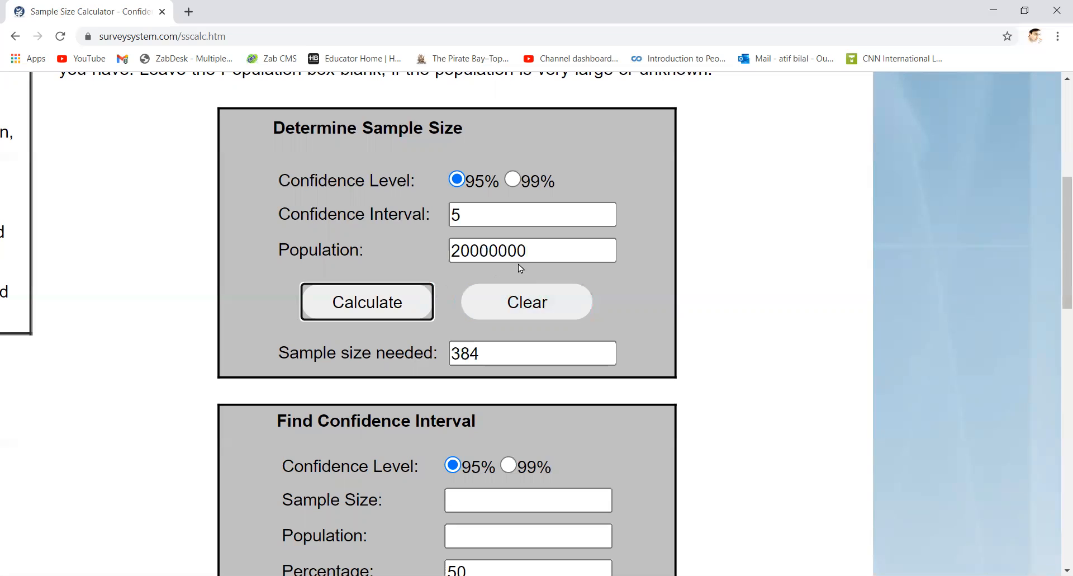
left_click(531, 250)
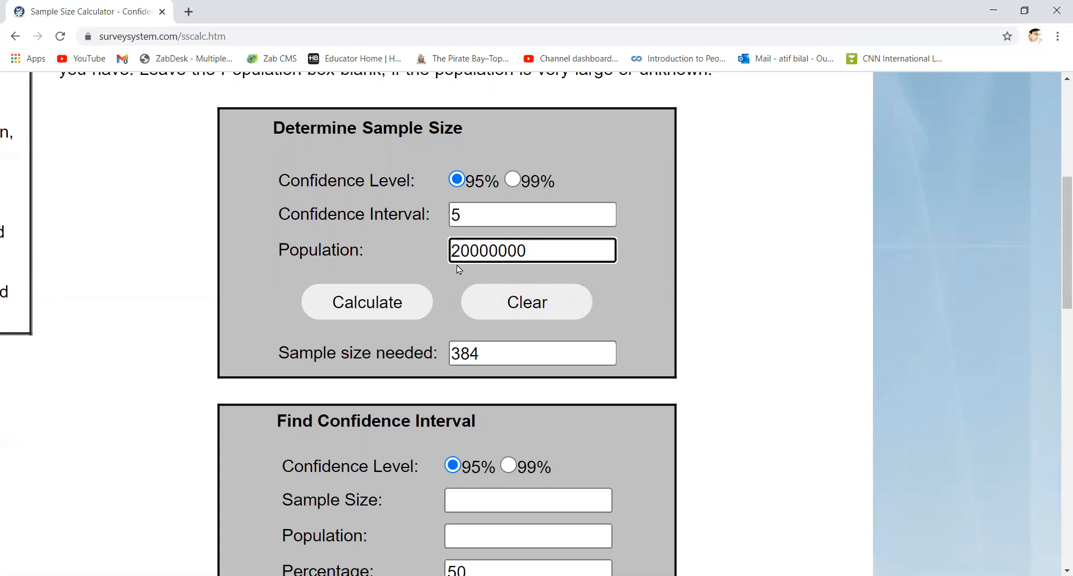
left_click(533, 352)
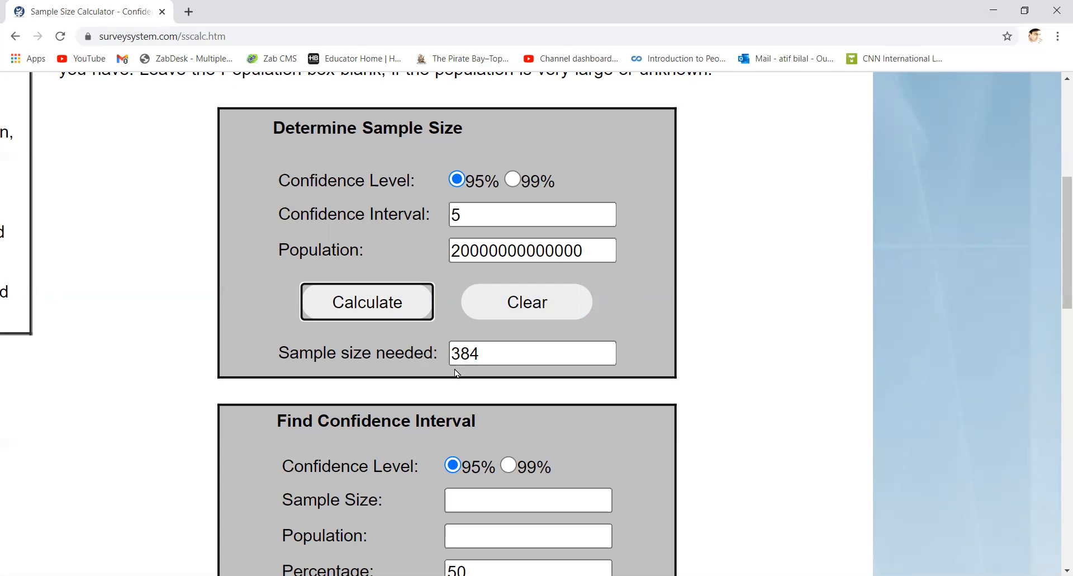
mouse_move(467, 374)
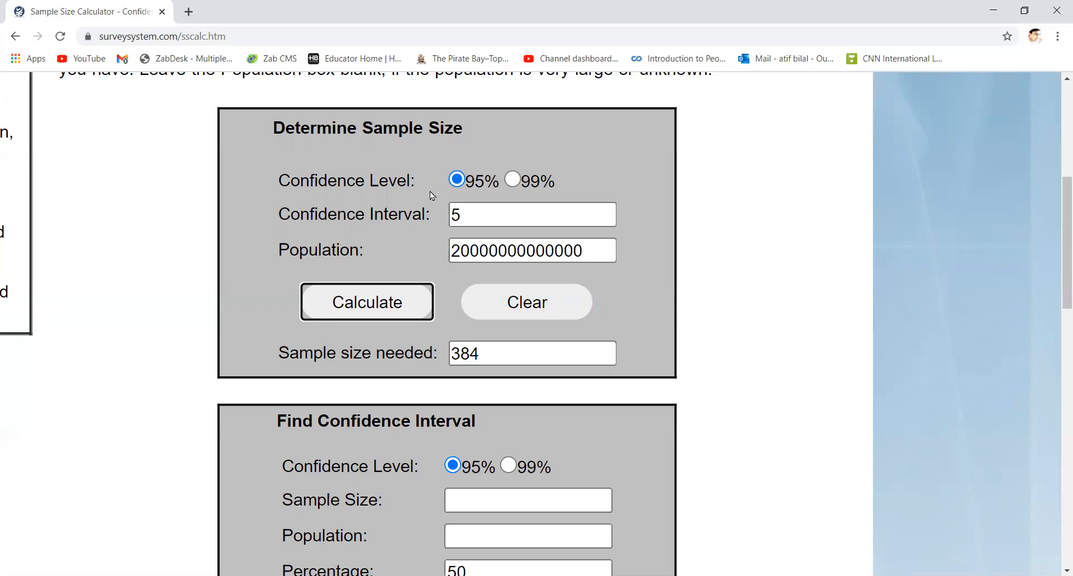
left_click(531, 213)
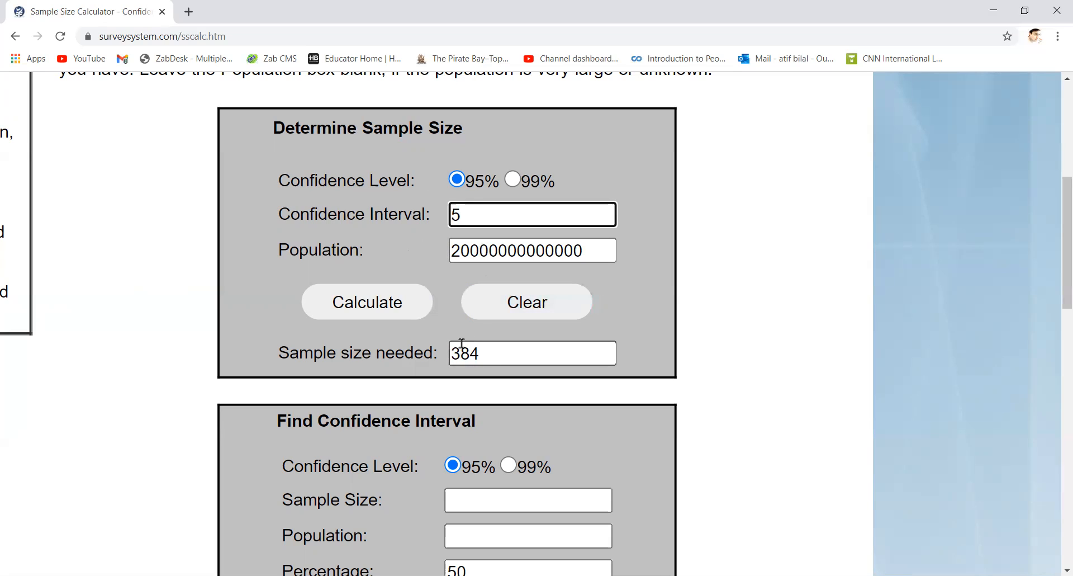
mouse_move(500, 354)
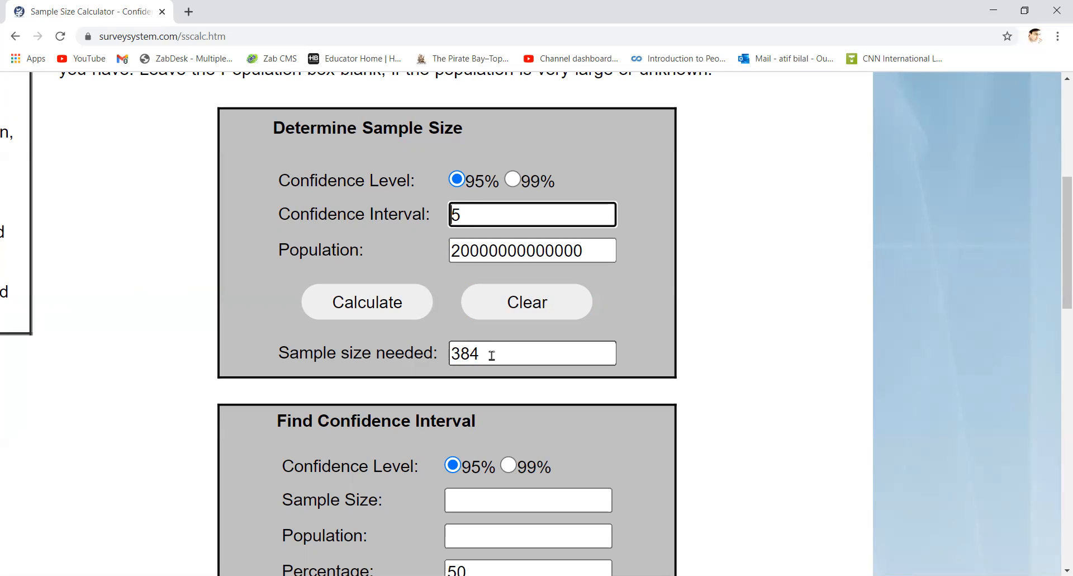
triple_click(532, 250)
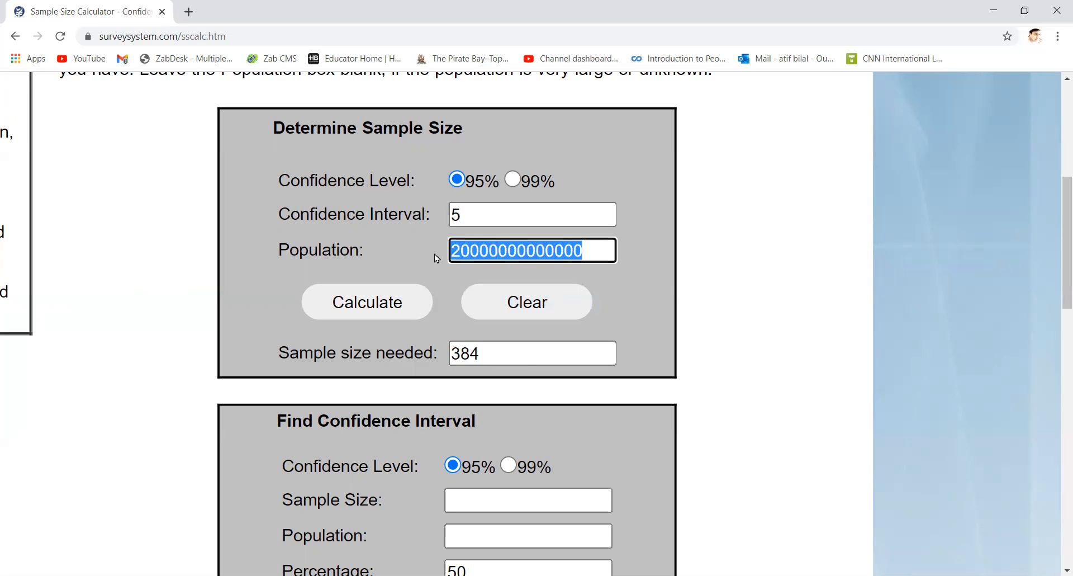
scroll("down", 3)
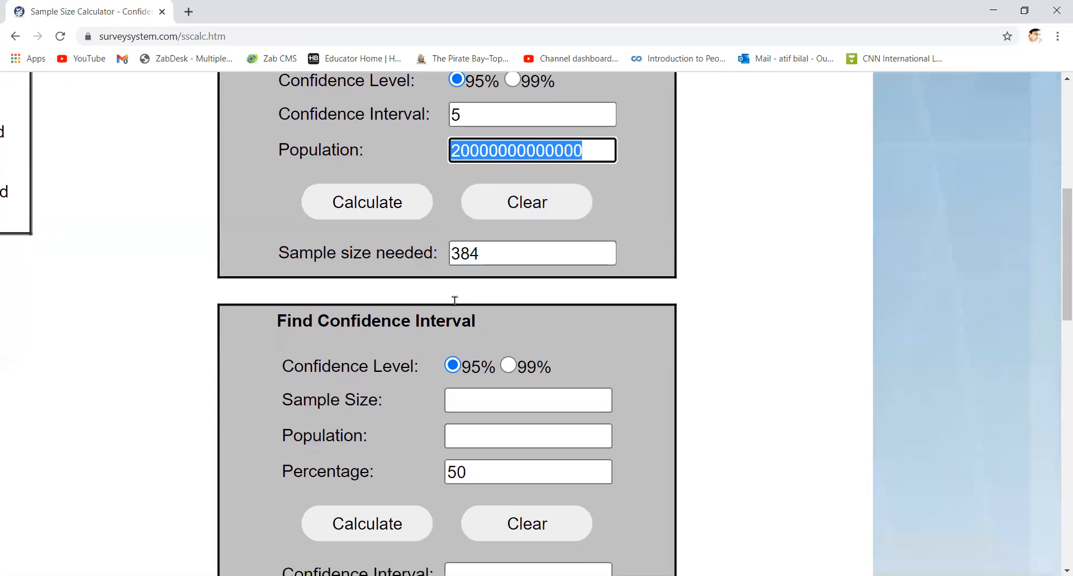
scroll("down", 3)
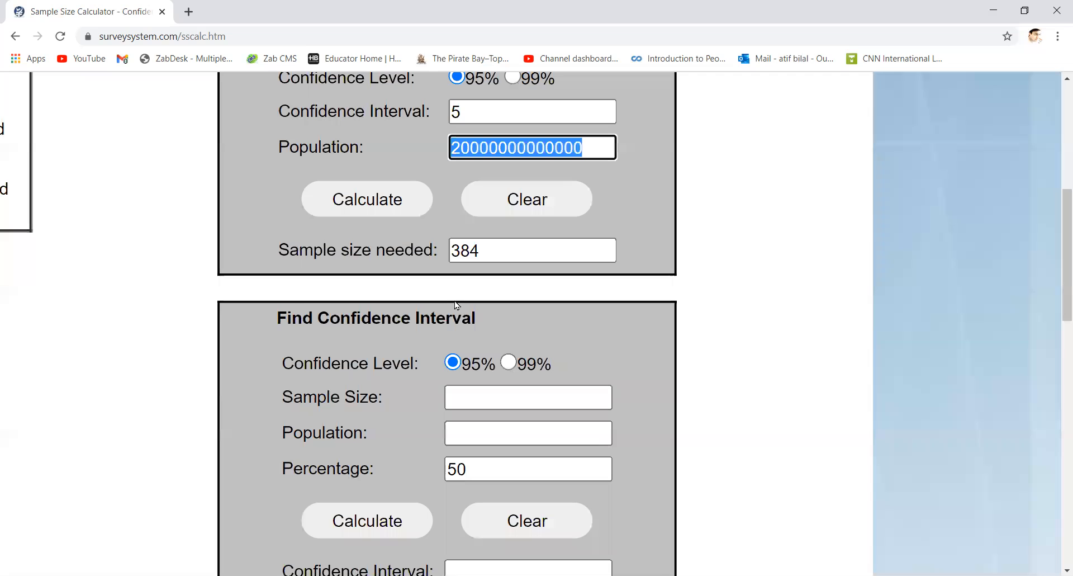
left_click(527, 397)
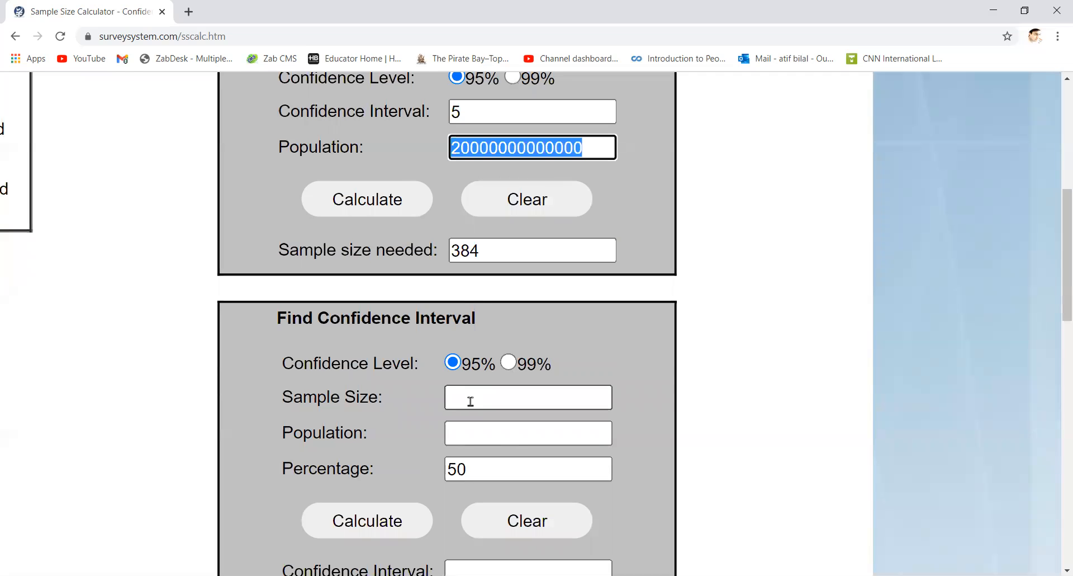
mouse_move(650, 410)
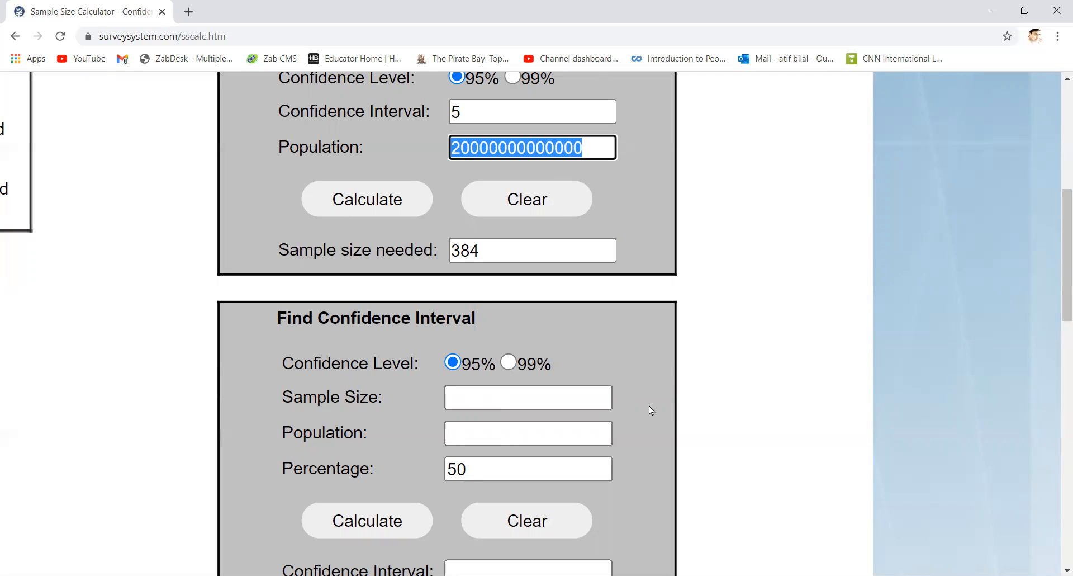
left_click(527, 397)
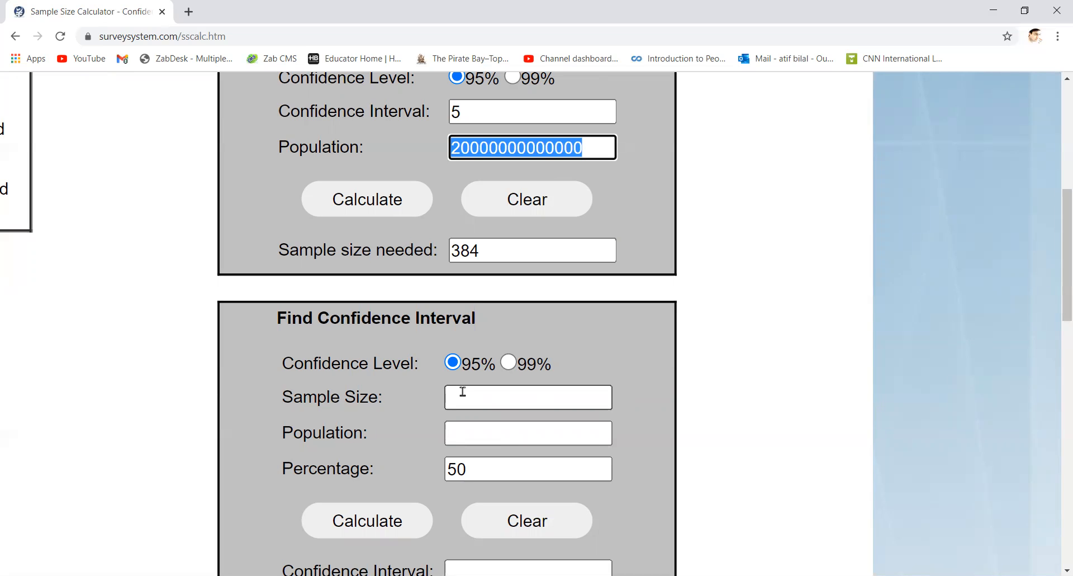
scroll("down", 3)
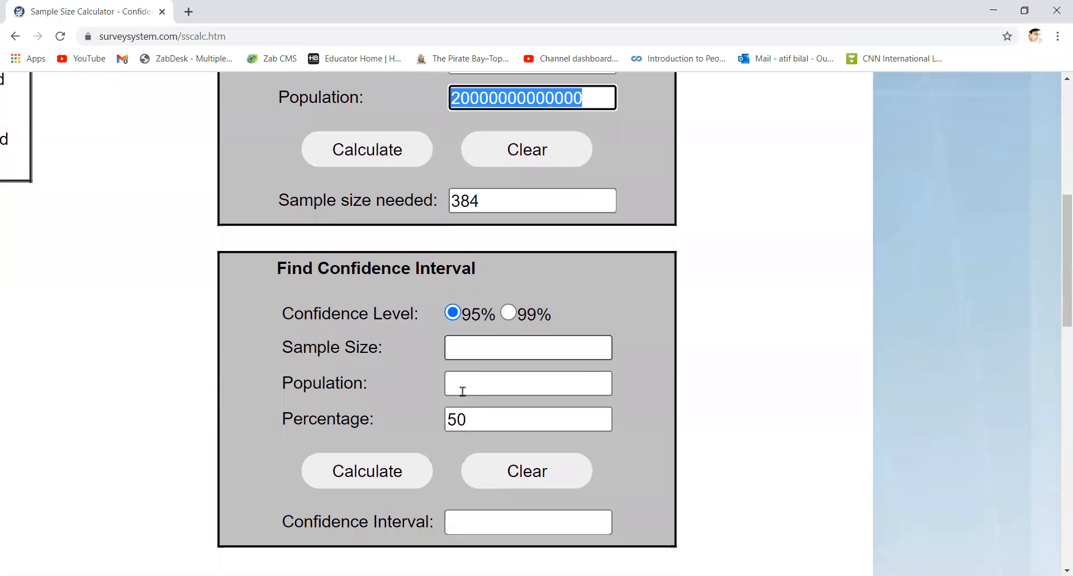
scroll("down", 3)
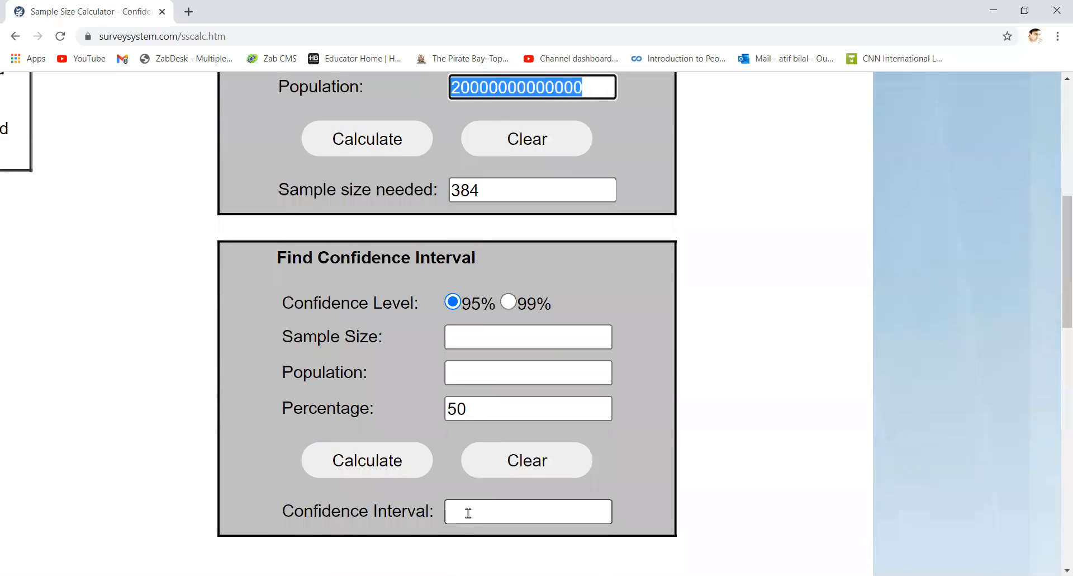
left_click(528, 511)
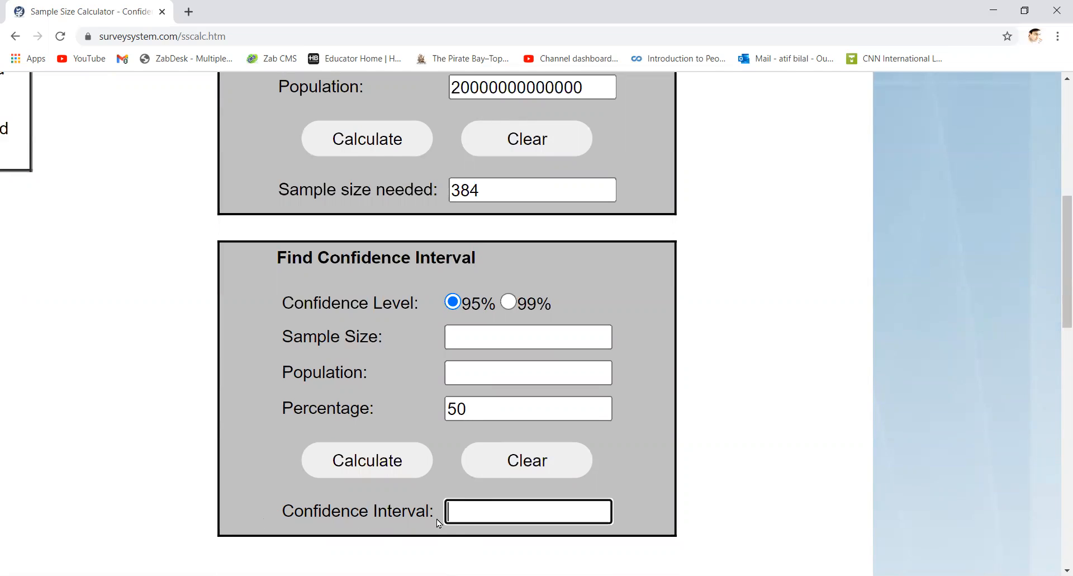
mouse_move(431, 346)
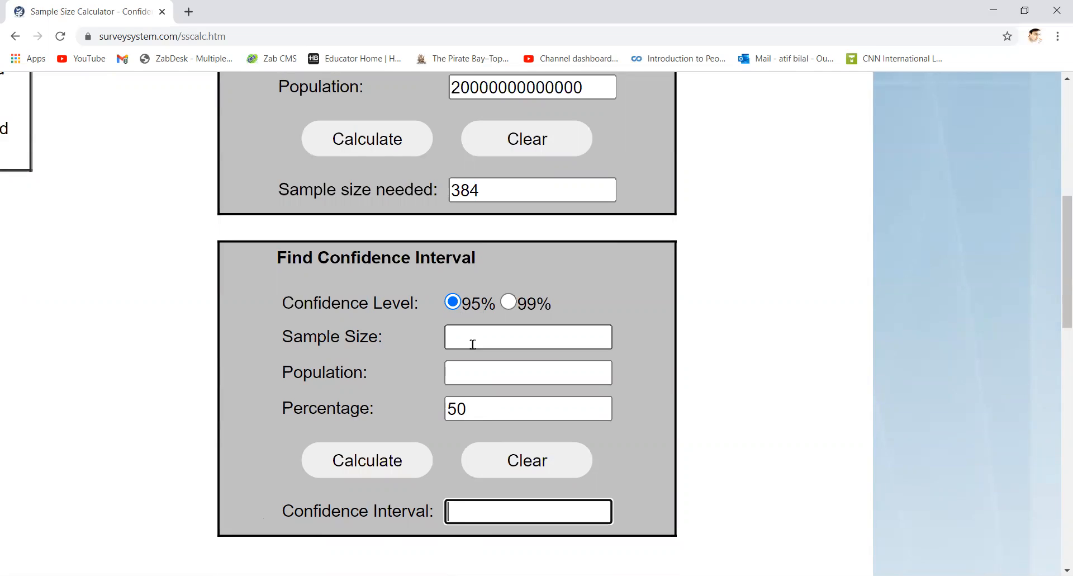
left_click(527, 336)
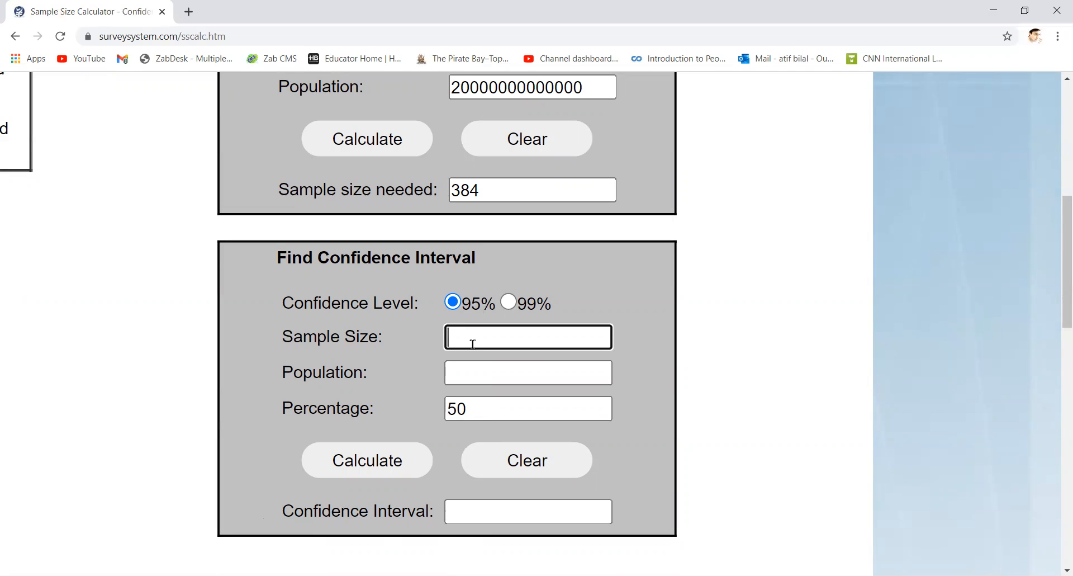
- Calculate the interval for sample 152 and population 600, then highlight the 6.87 result
type("152")
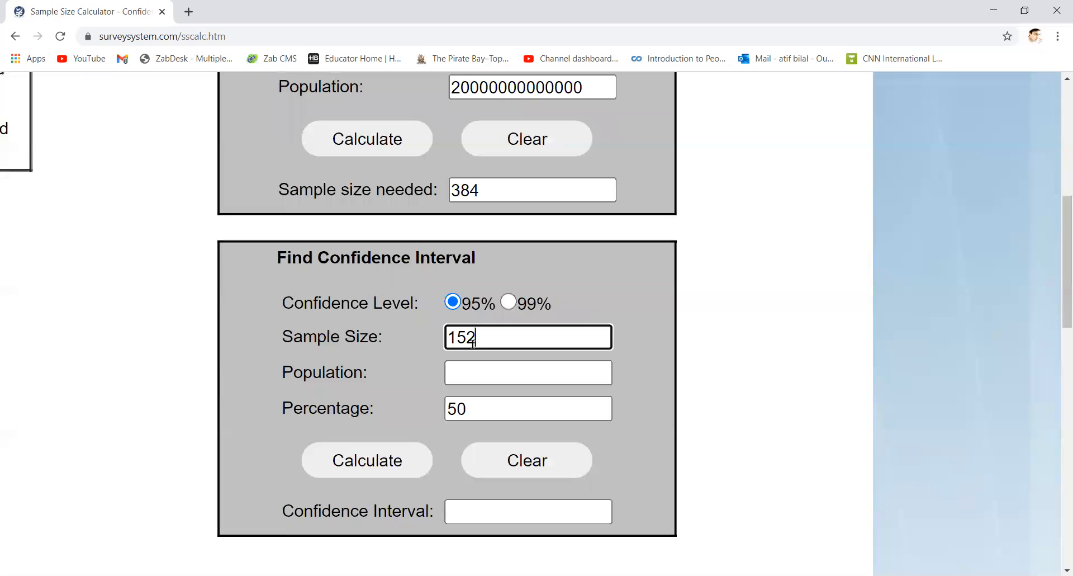
left_click(528, 372)
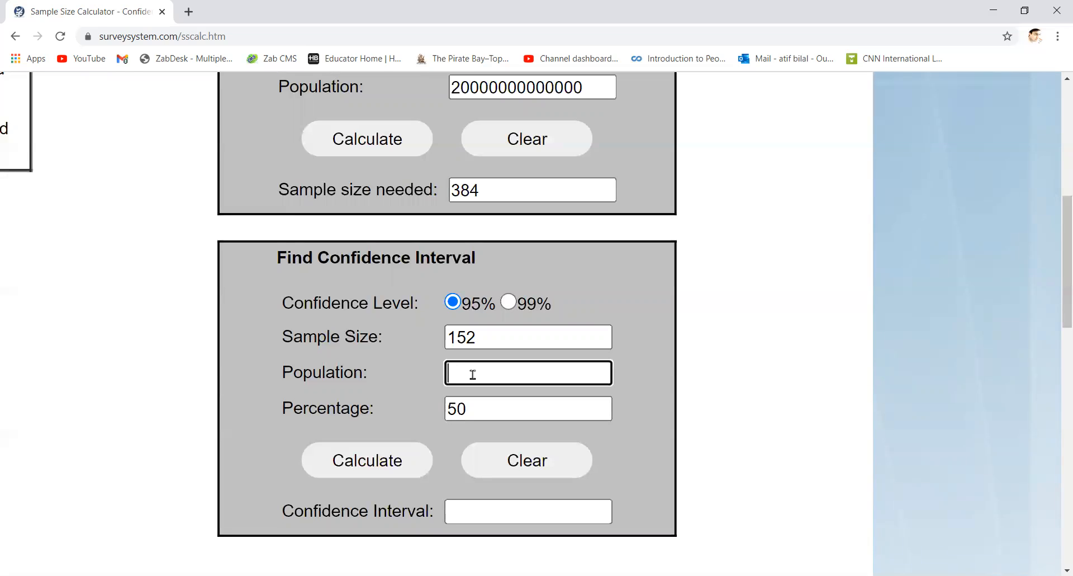
type("6")
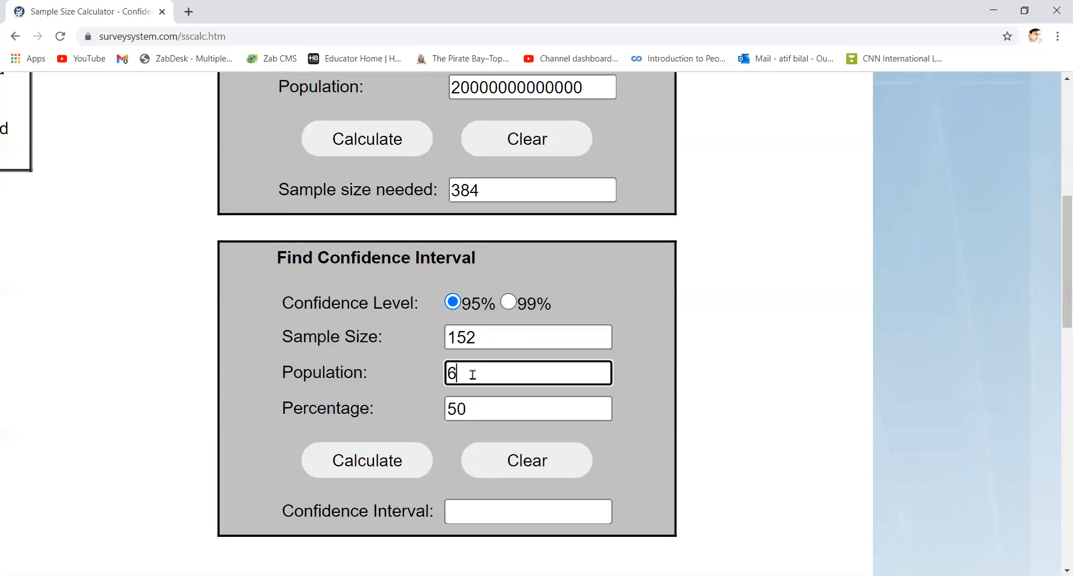
type("00")
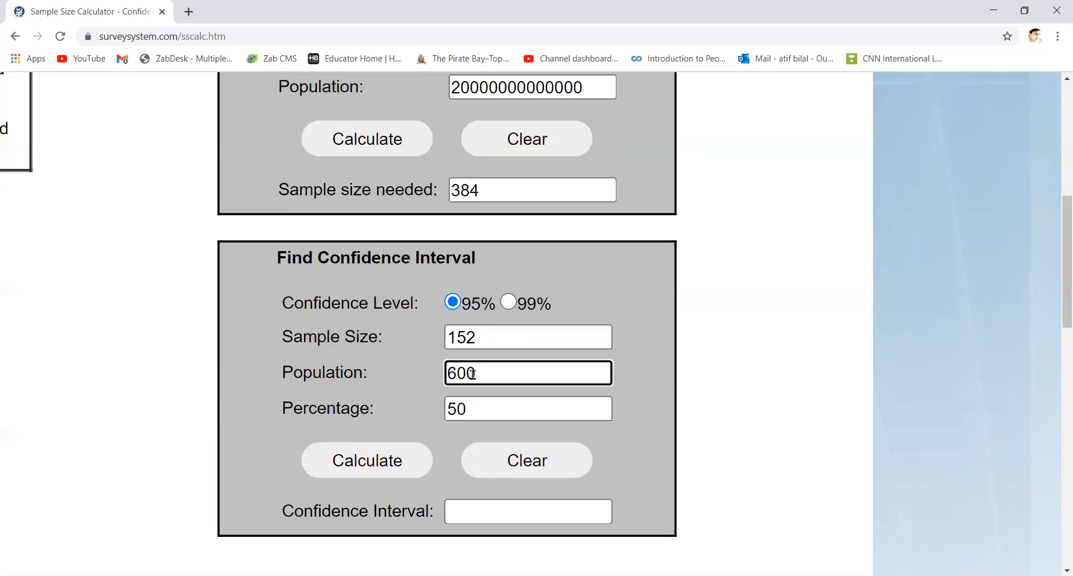
left_click(367, 460)
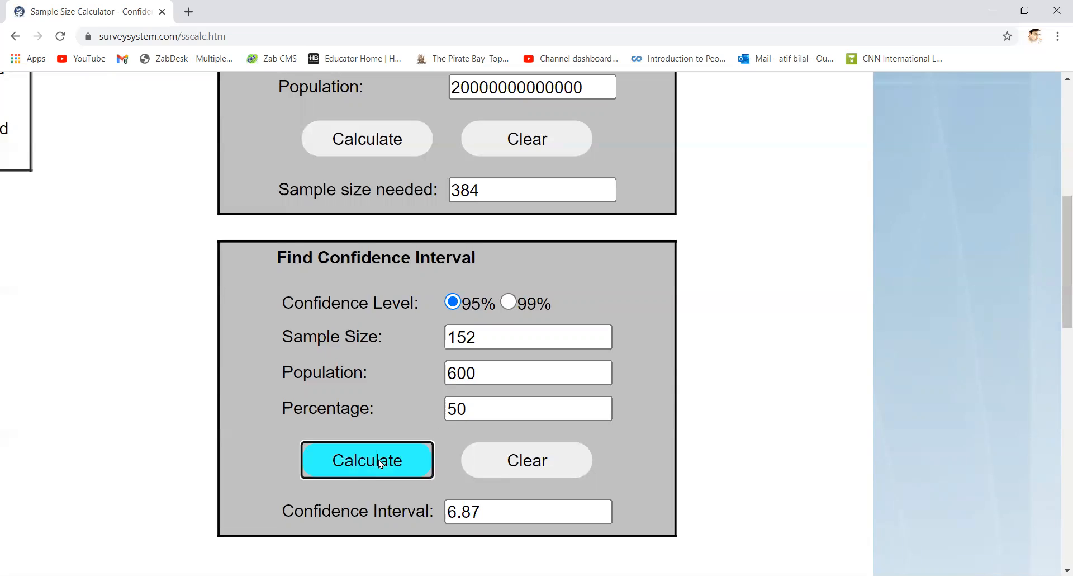
left_click(366, 460)
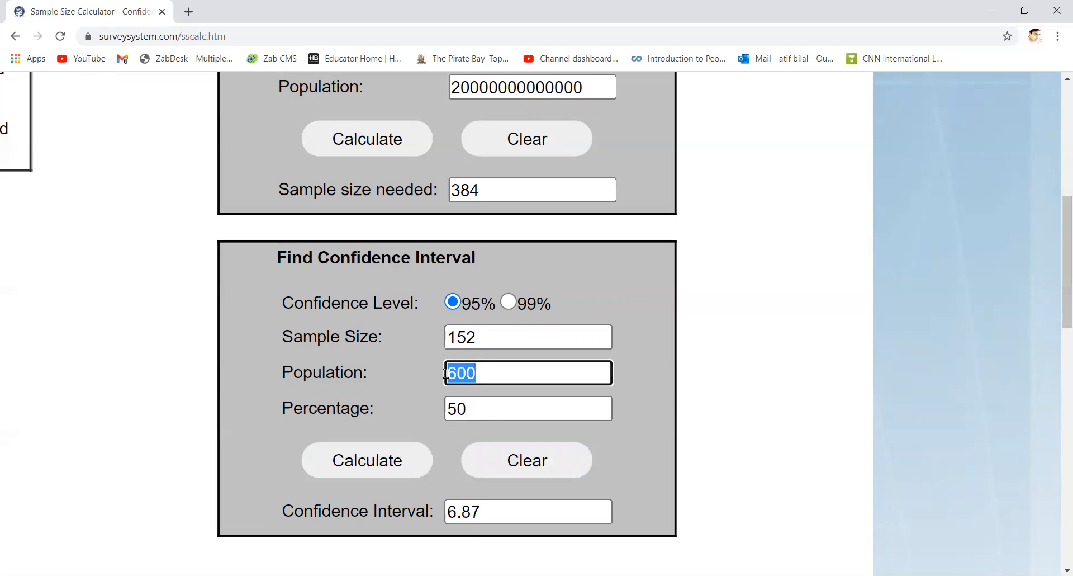
left_click(527, 336)
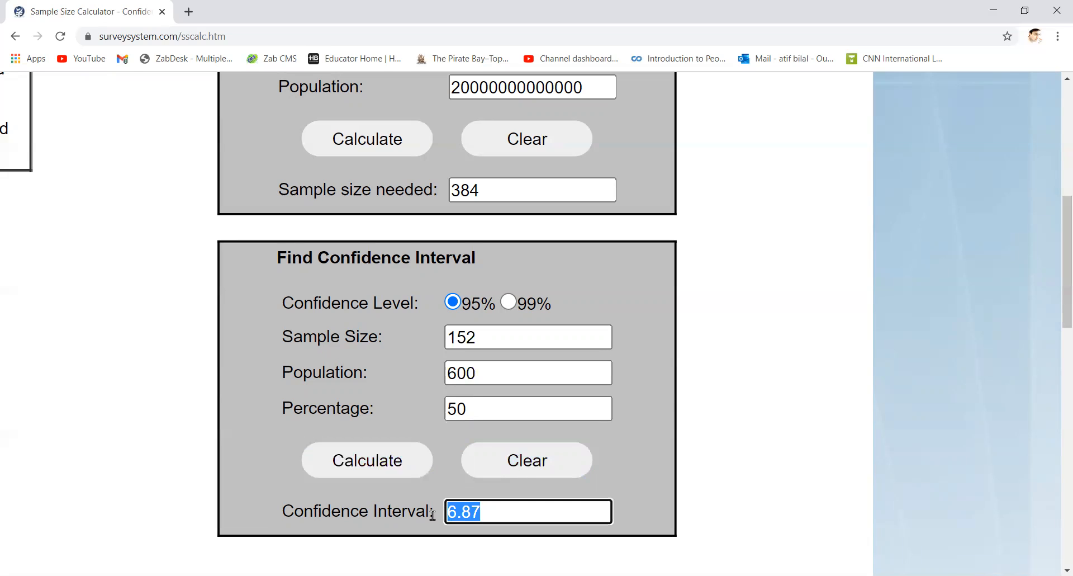
mouse_move(330, 536)
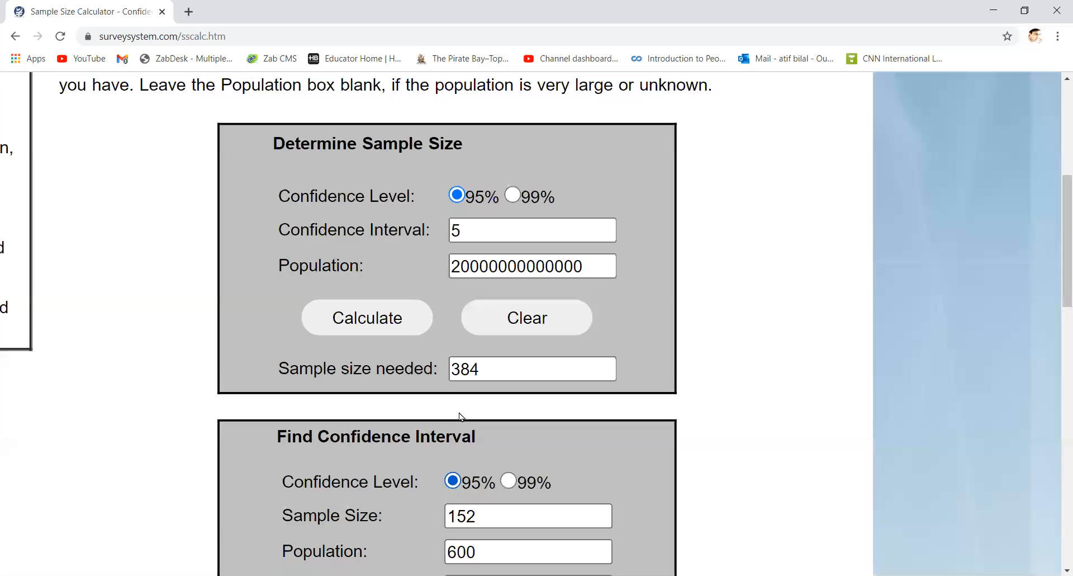
scroll("down", 3)
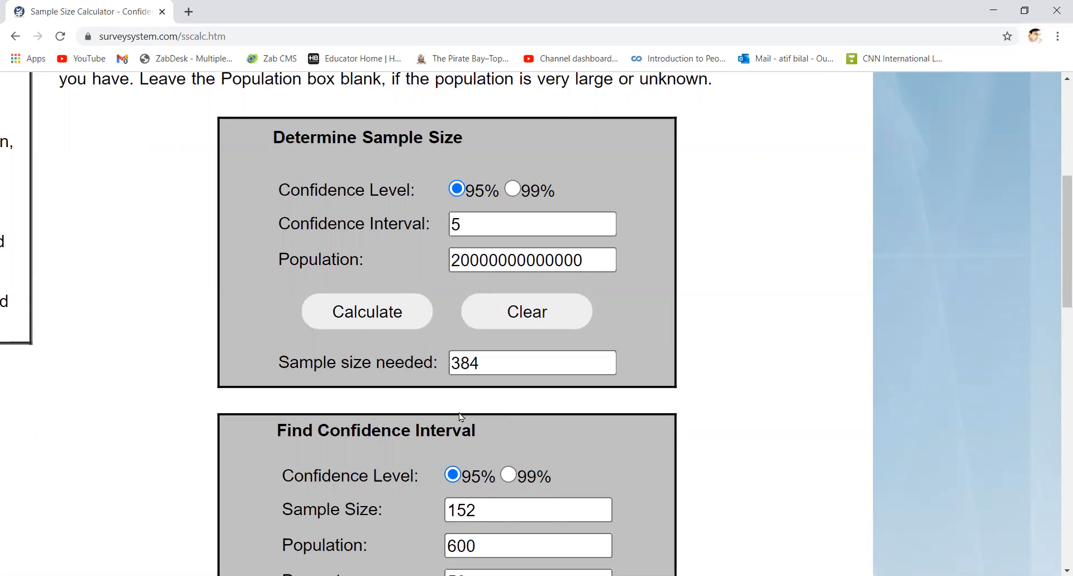
scroll("down", 3)
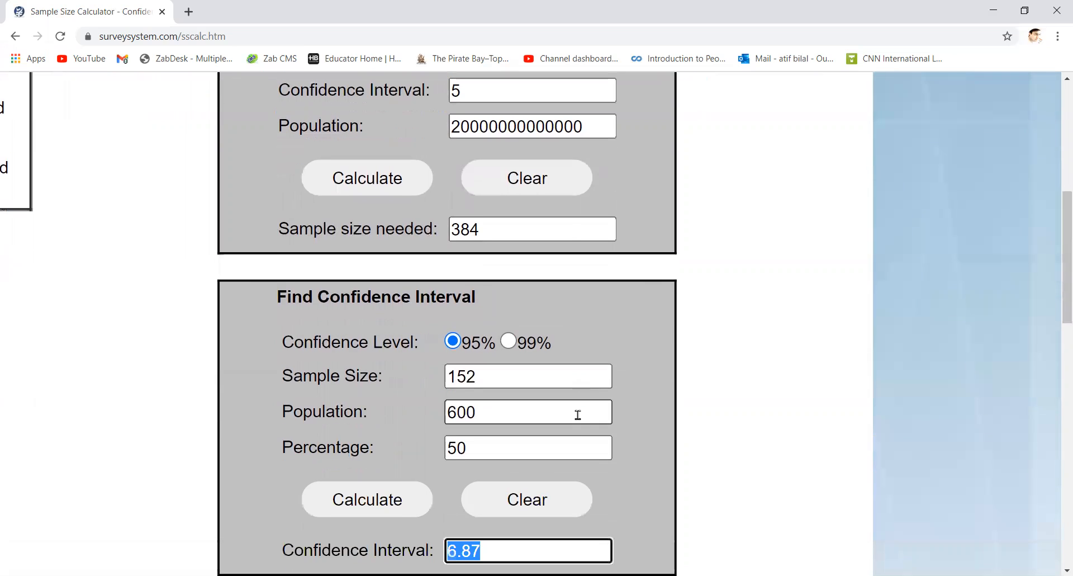